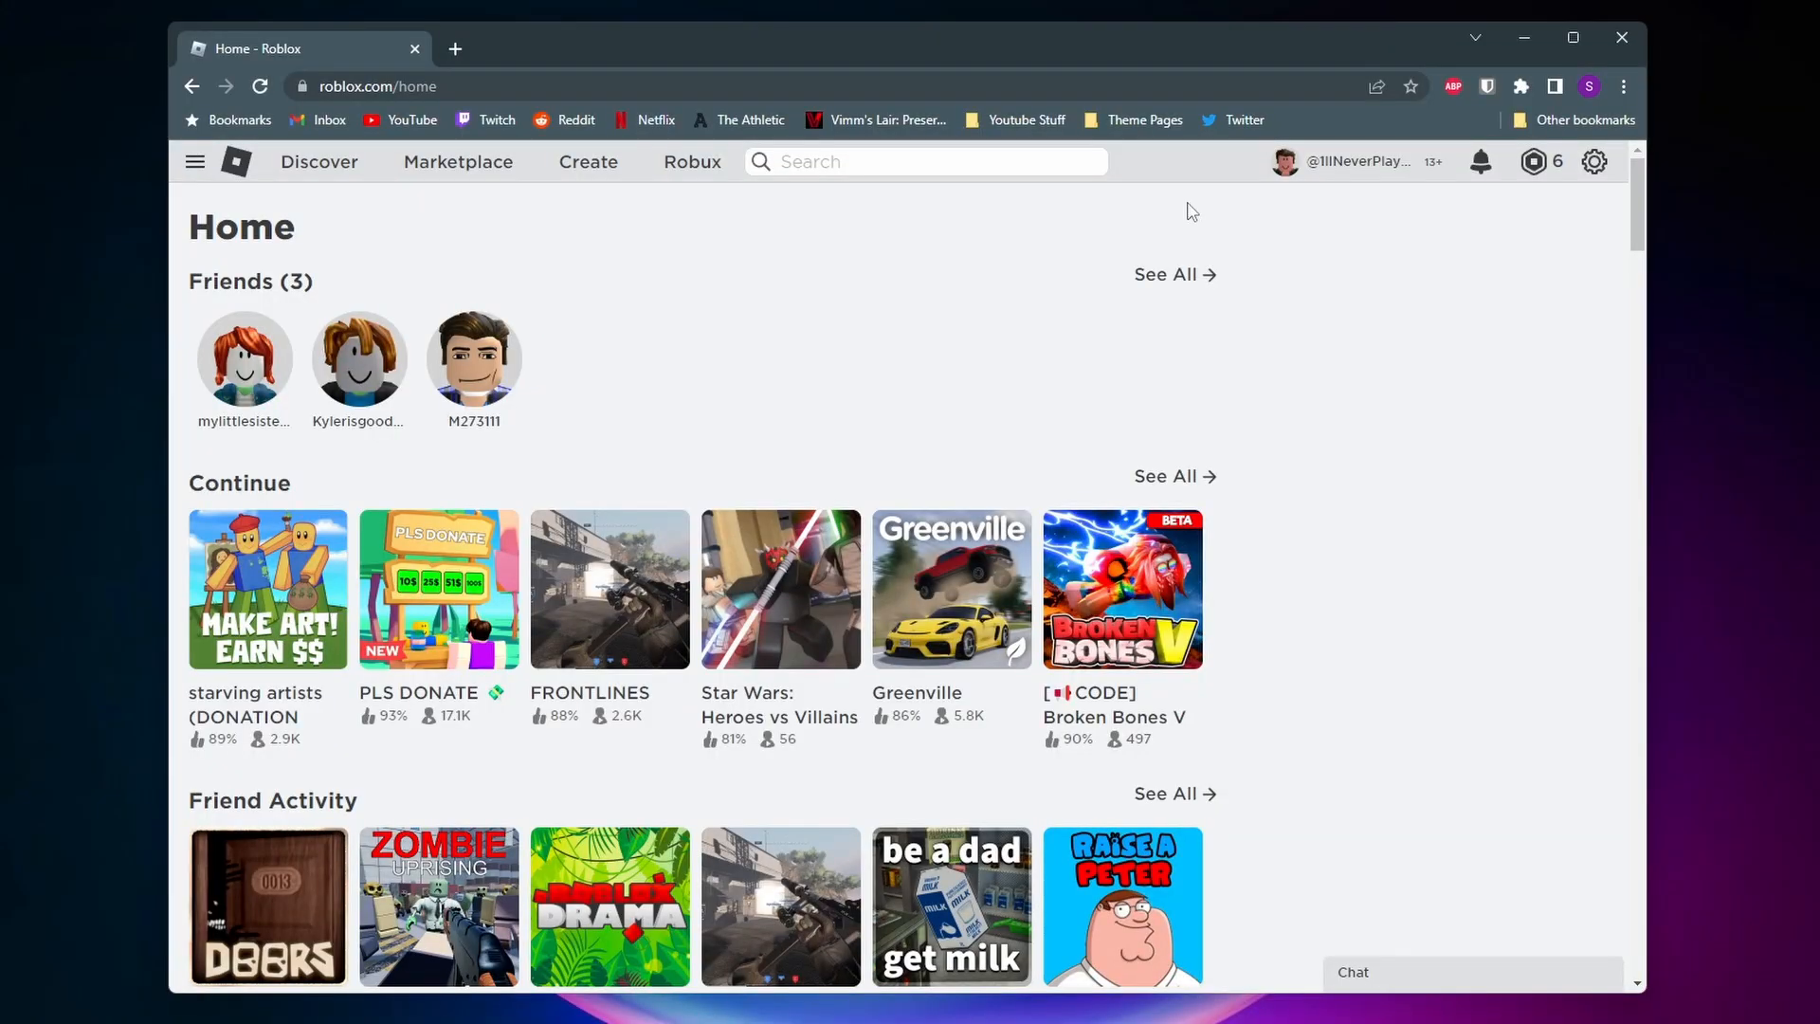
{"action": "mouse_move", "coordinate": [1160, 220]}
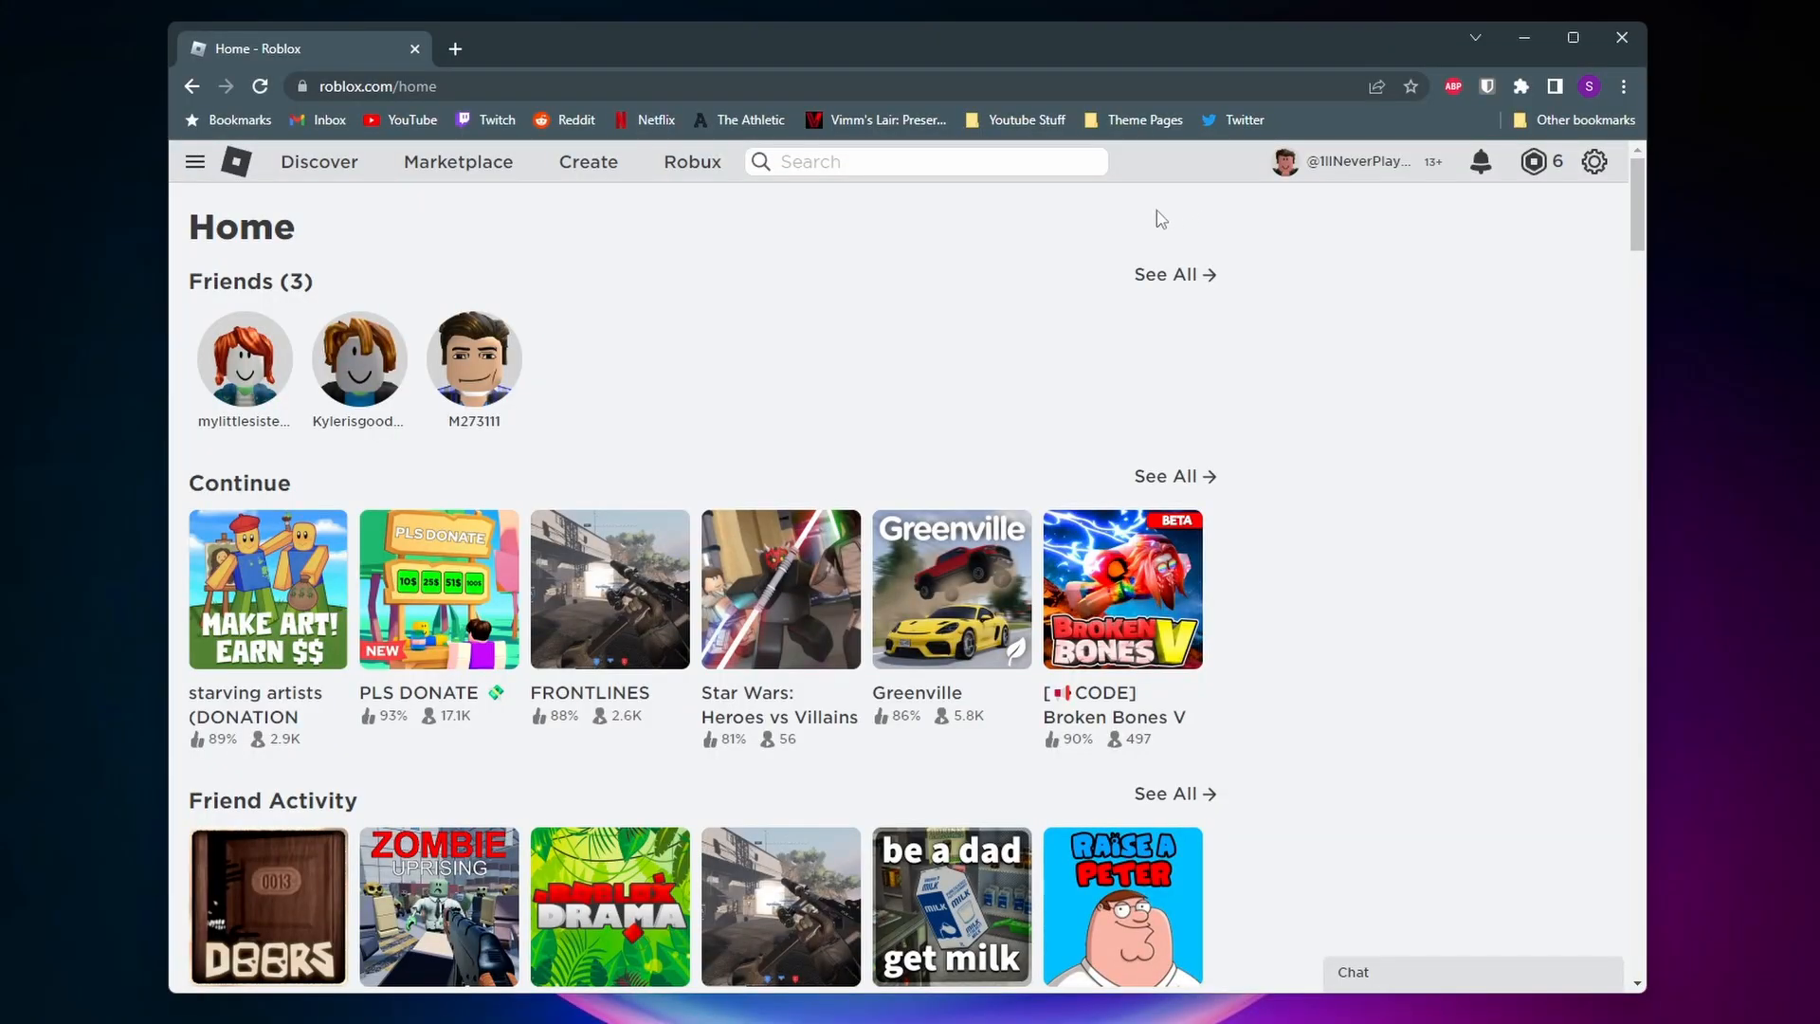
{"action": "mouse_move", "coordinate": [688, 267]}
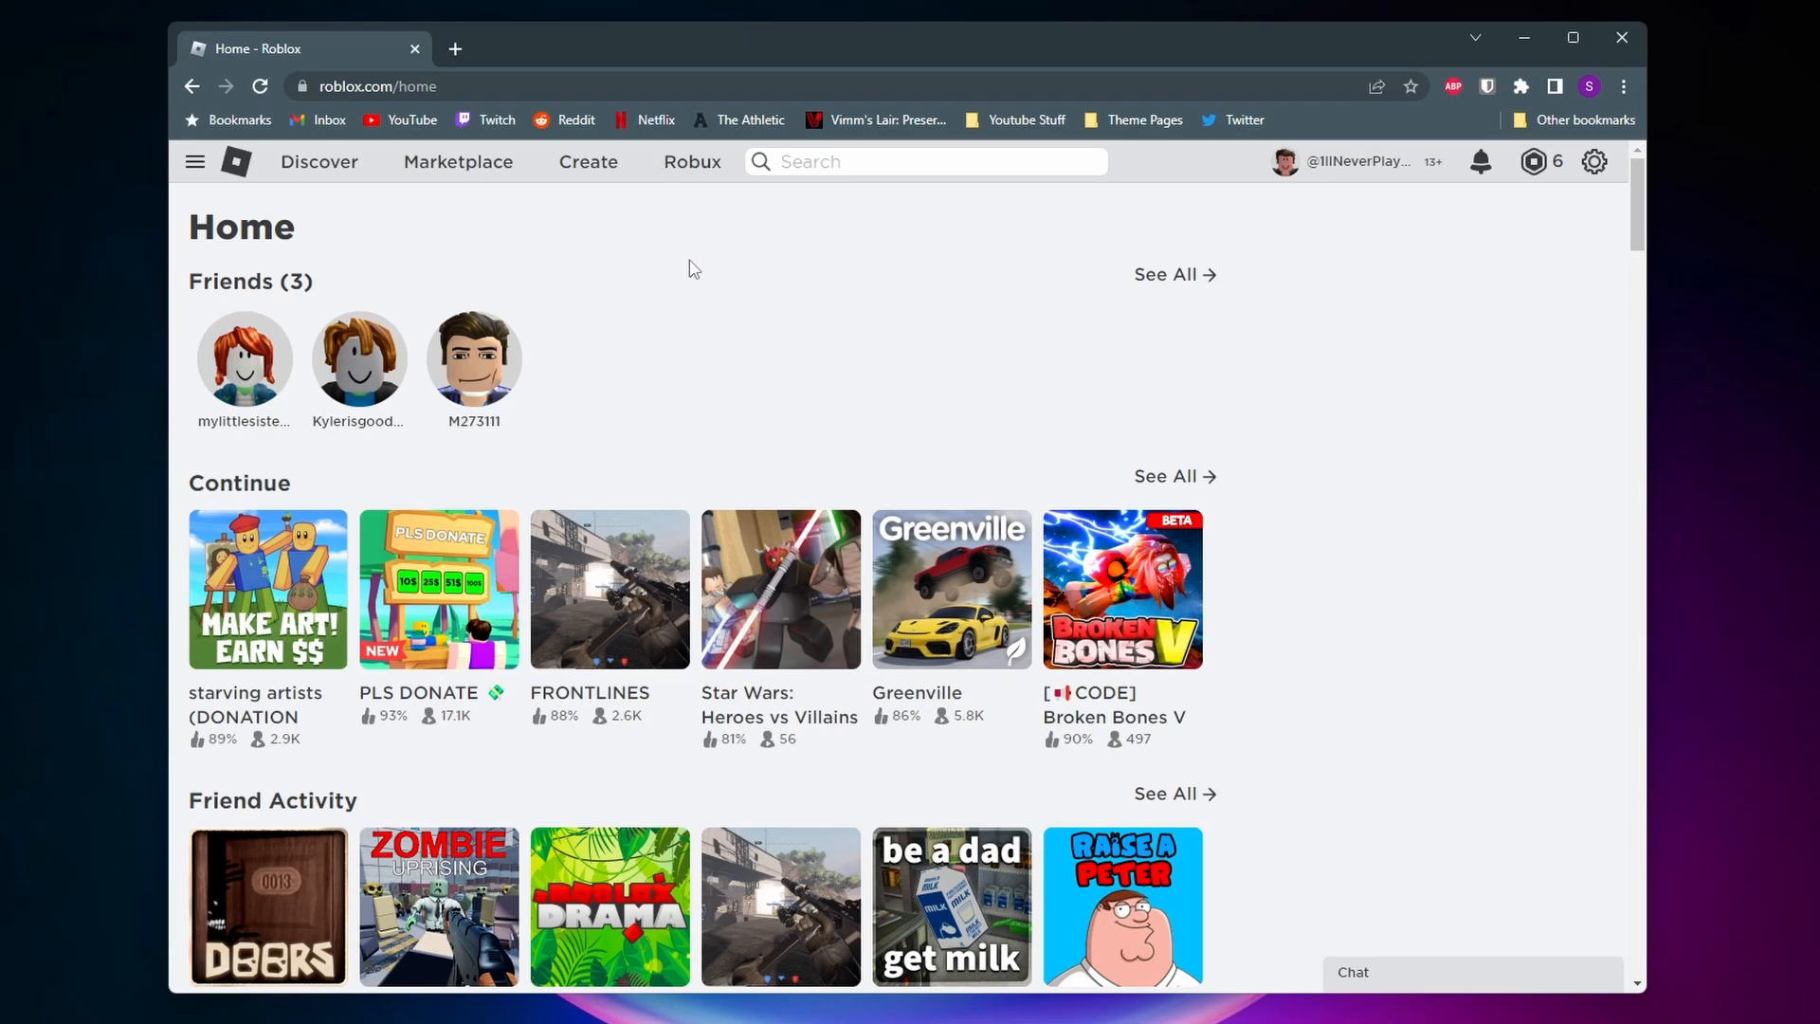
{"action": "mouse_move", "coordinate": [711, 258]}
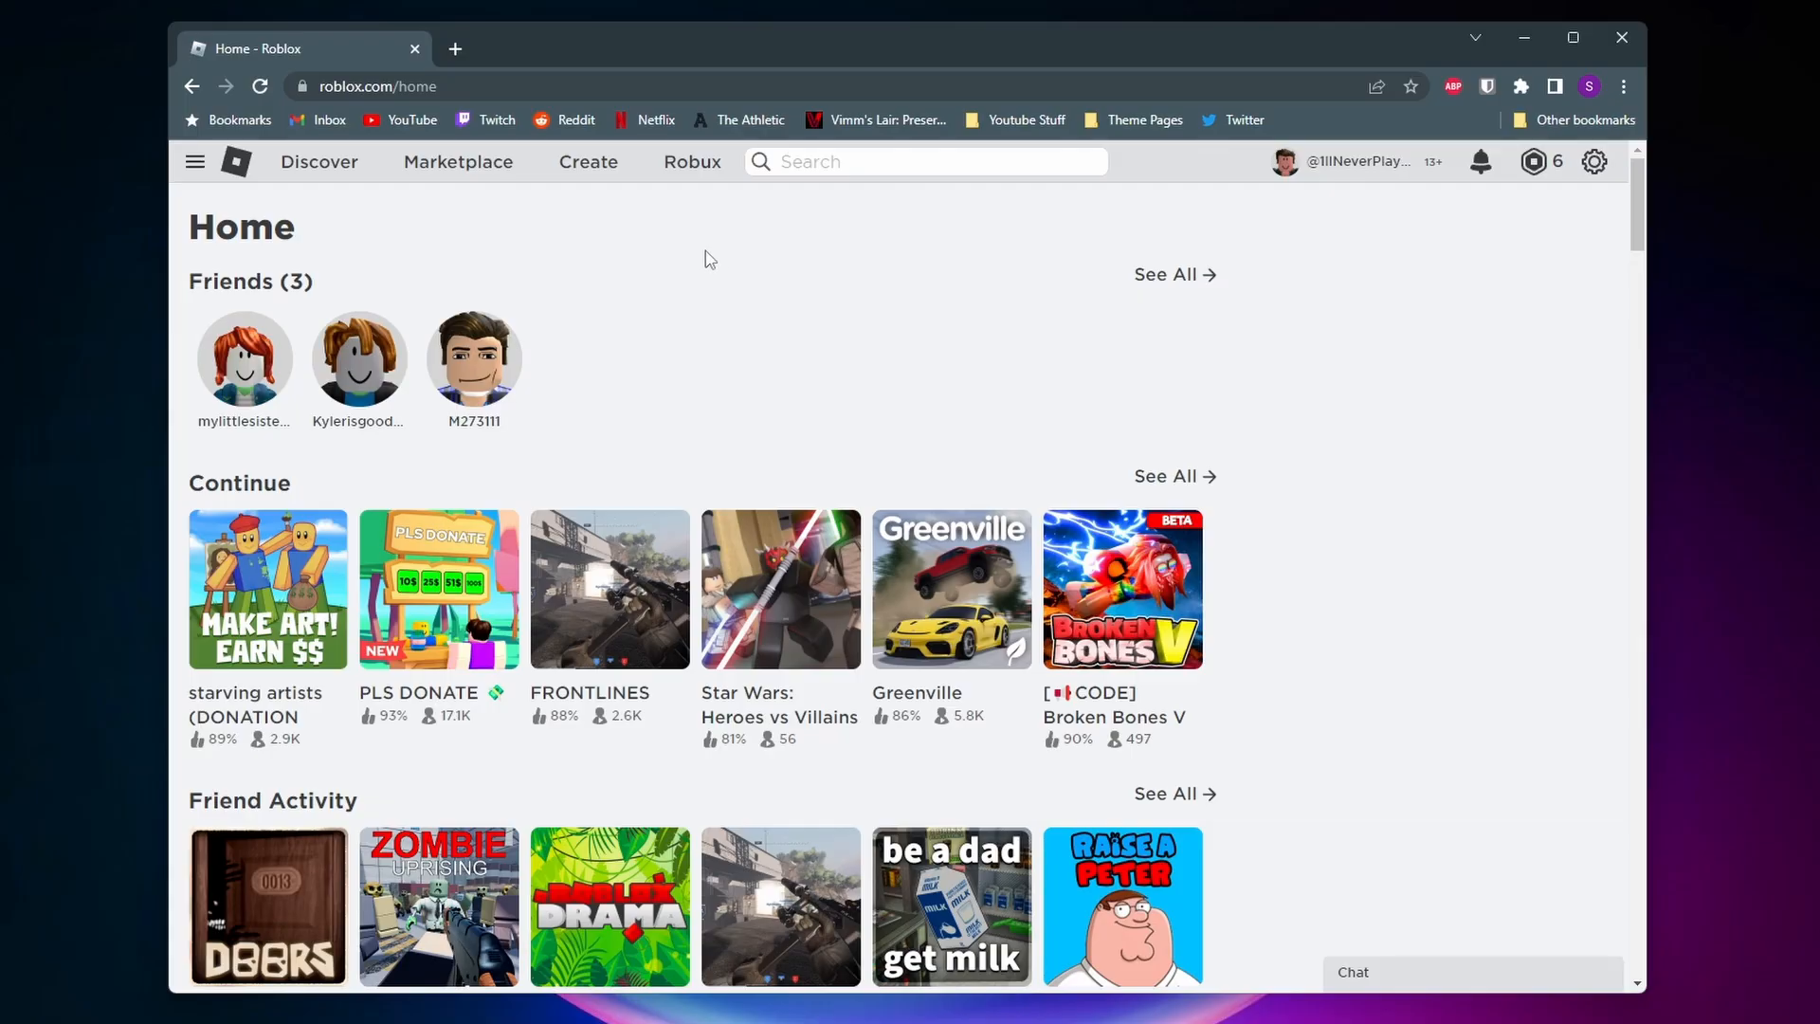
{"action": "mouse_move", "coordinate": [764, 257]}
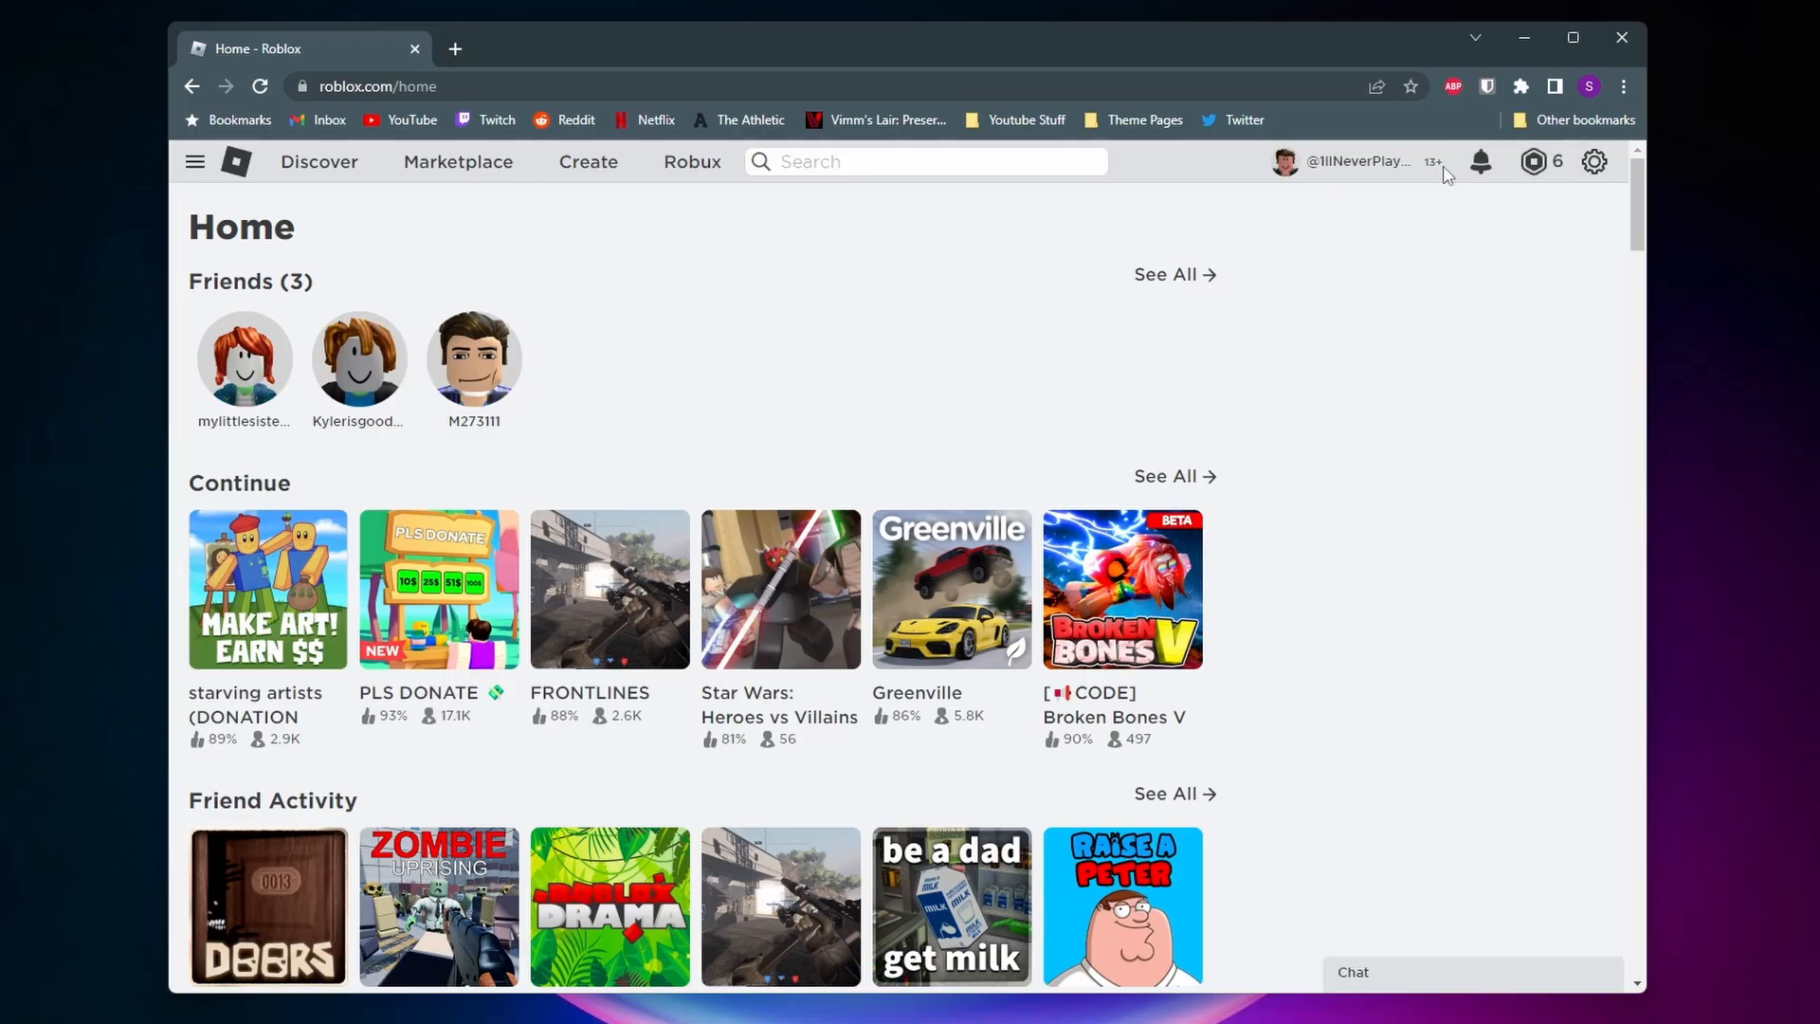
- Go from the 6 Robux balance in the top bar to the My Transactions page
{"action": "left_click", "coordinate": [1539, 161]}
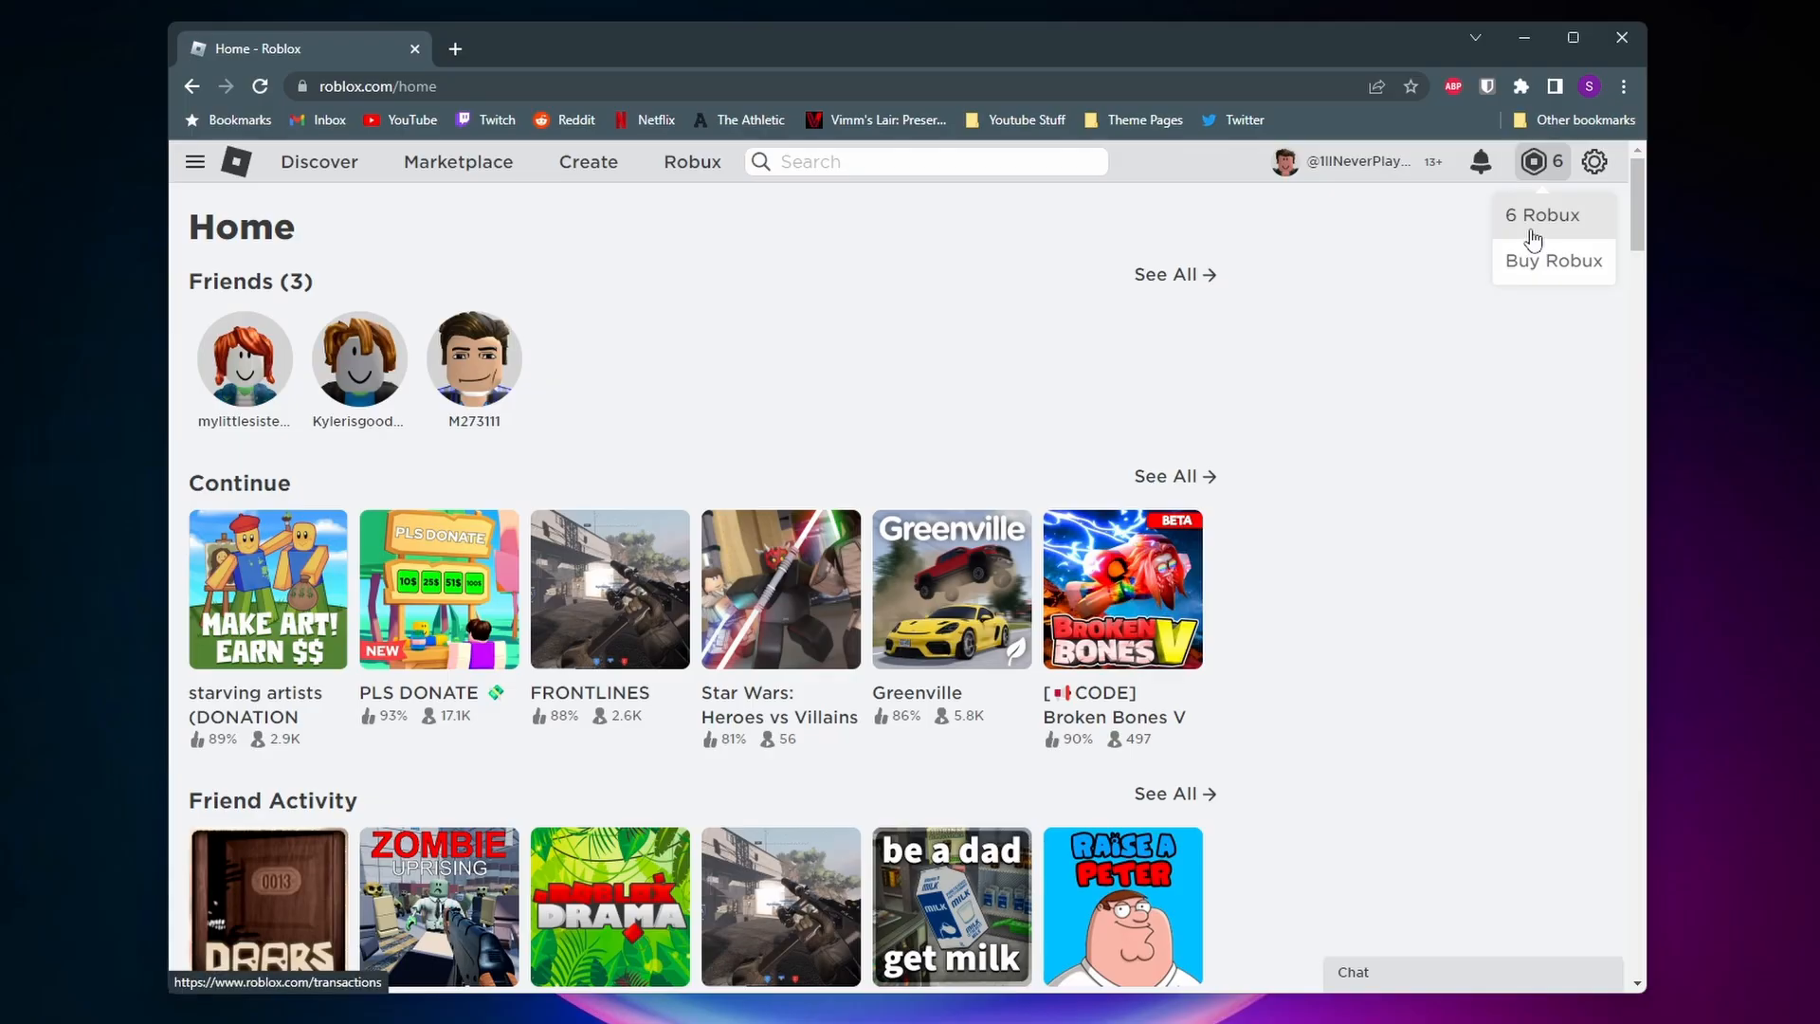
{"action": "left_click", "coordinate": [1541, 214]}
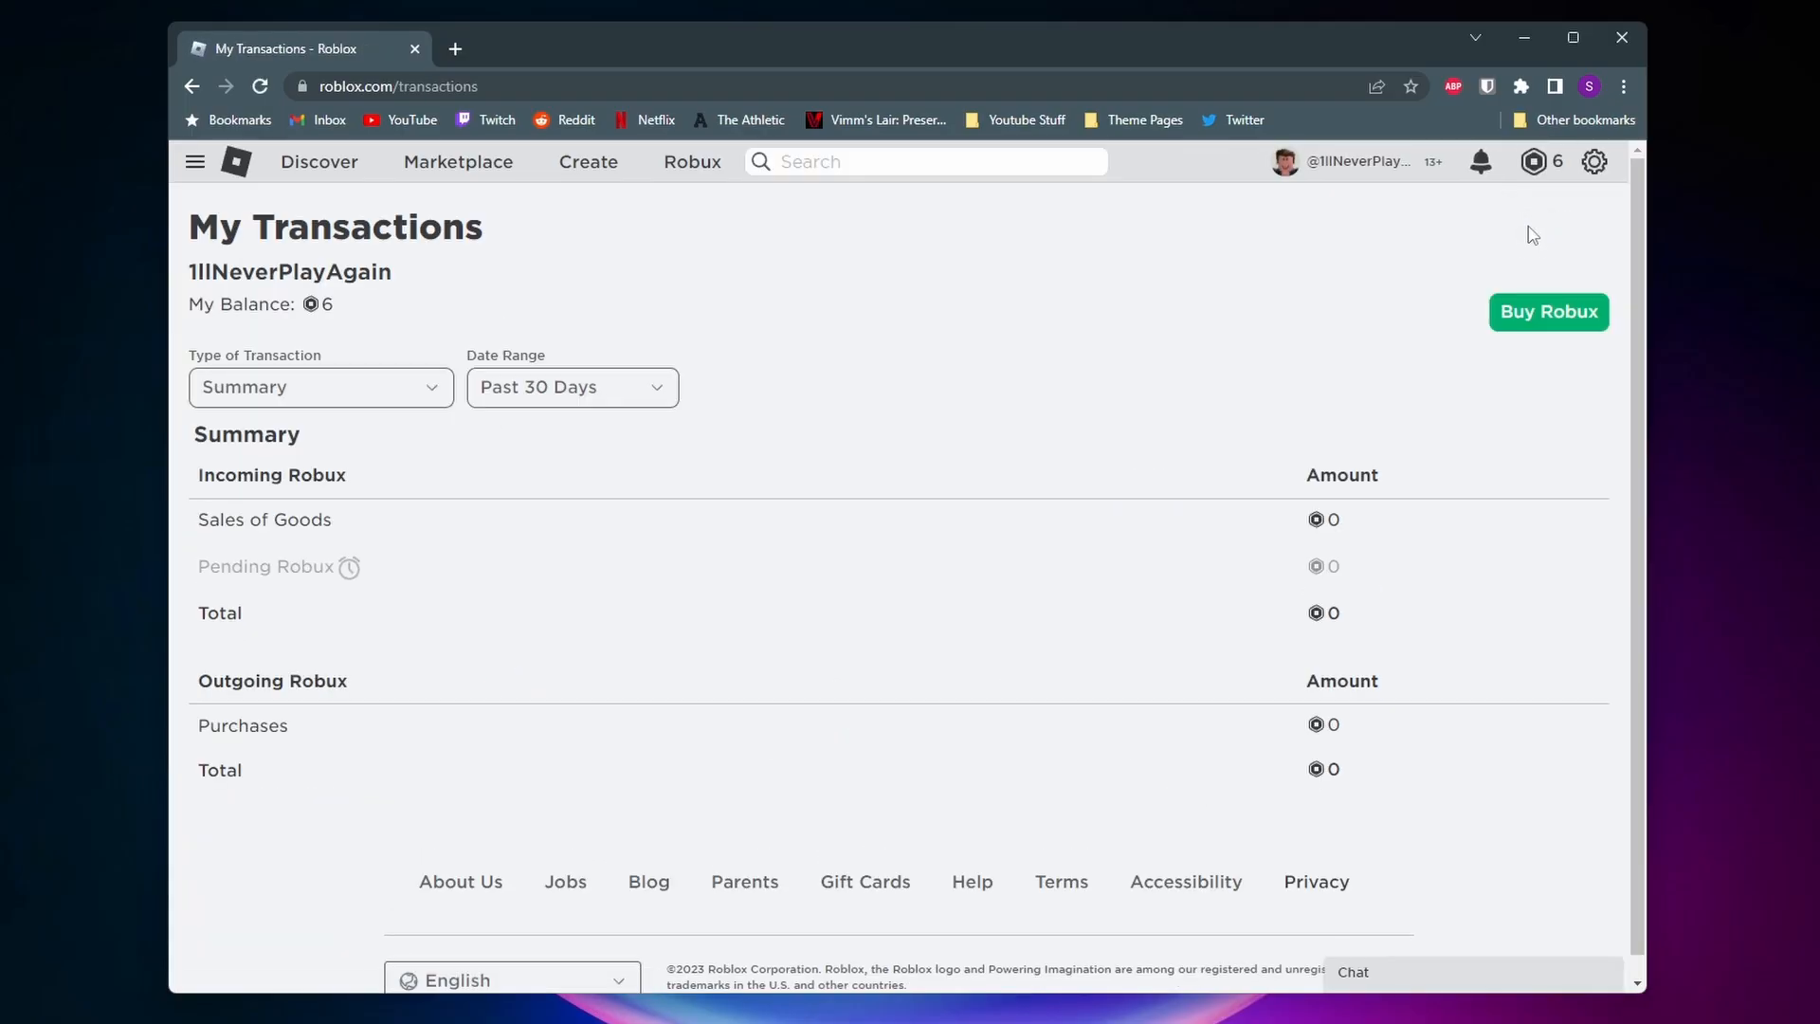
{"action": "mouse_move", "coordinate": [408, 498]}
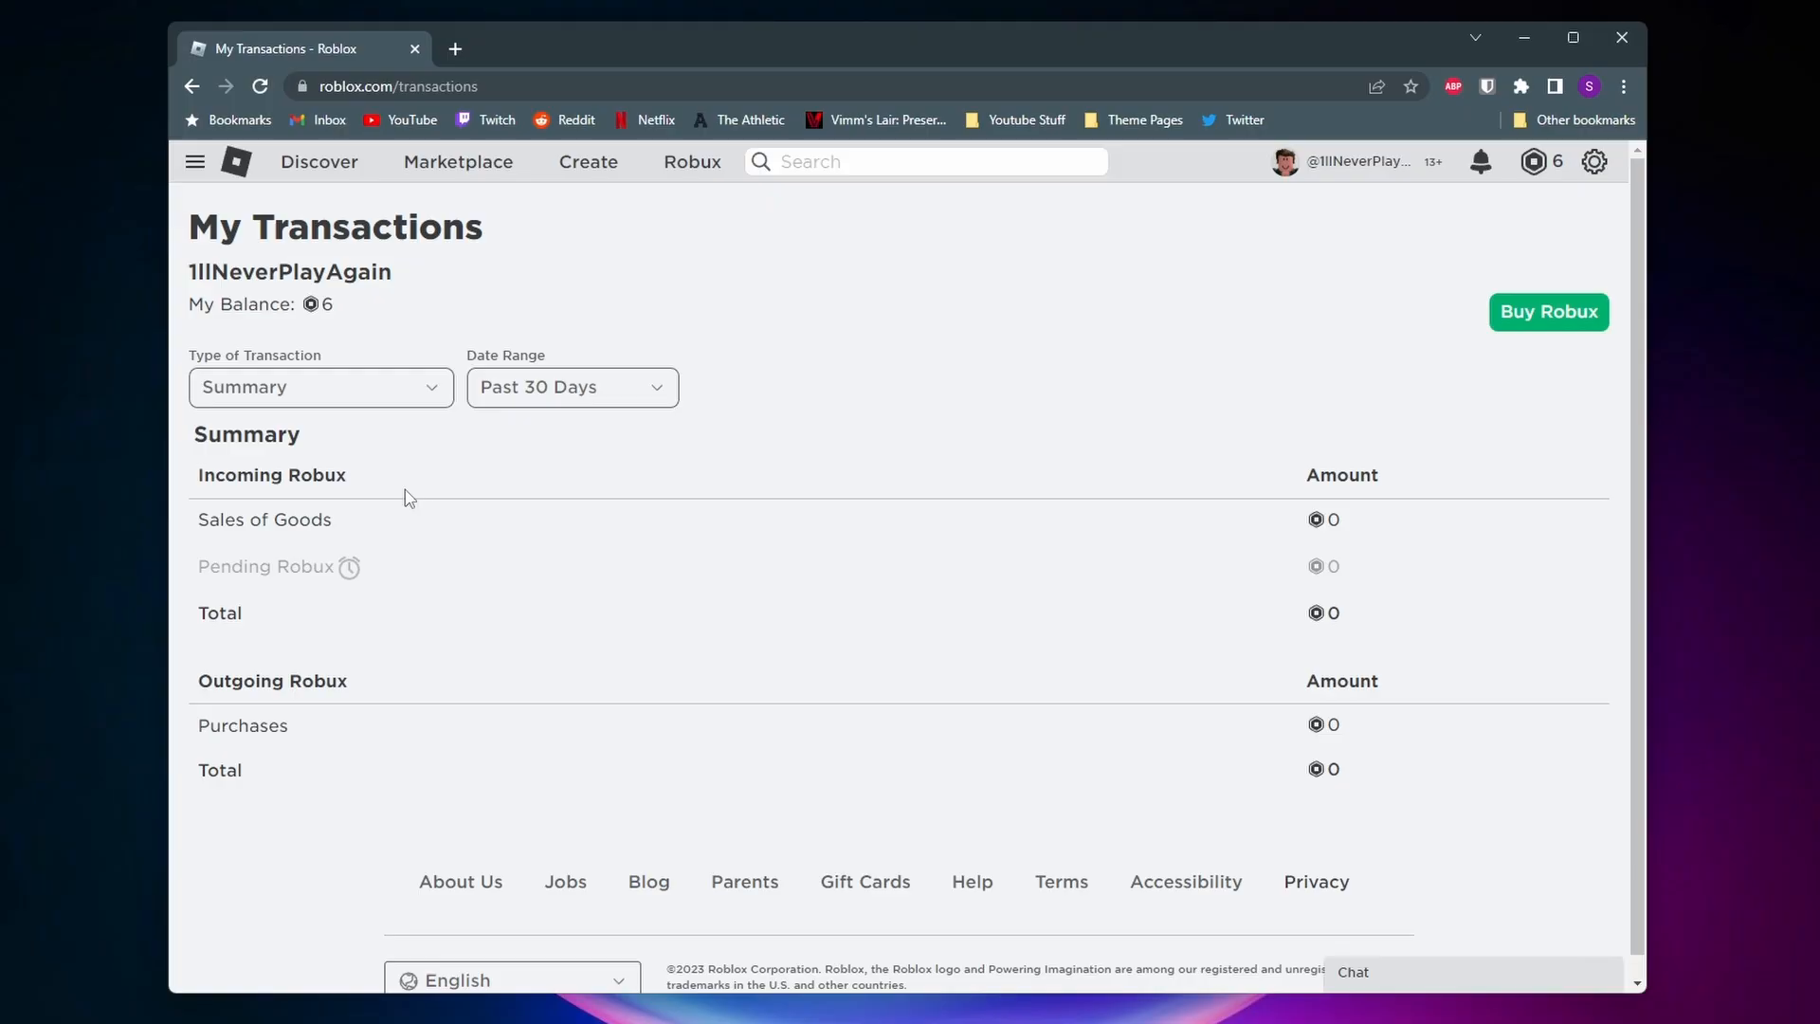
{"action": "mouse_move", "coordinate": [360, 529]}
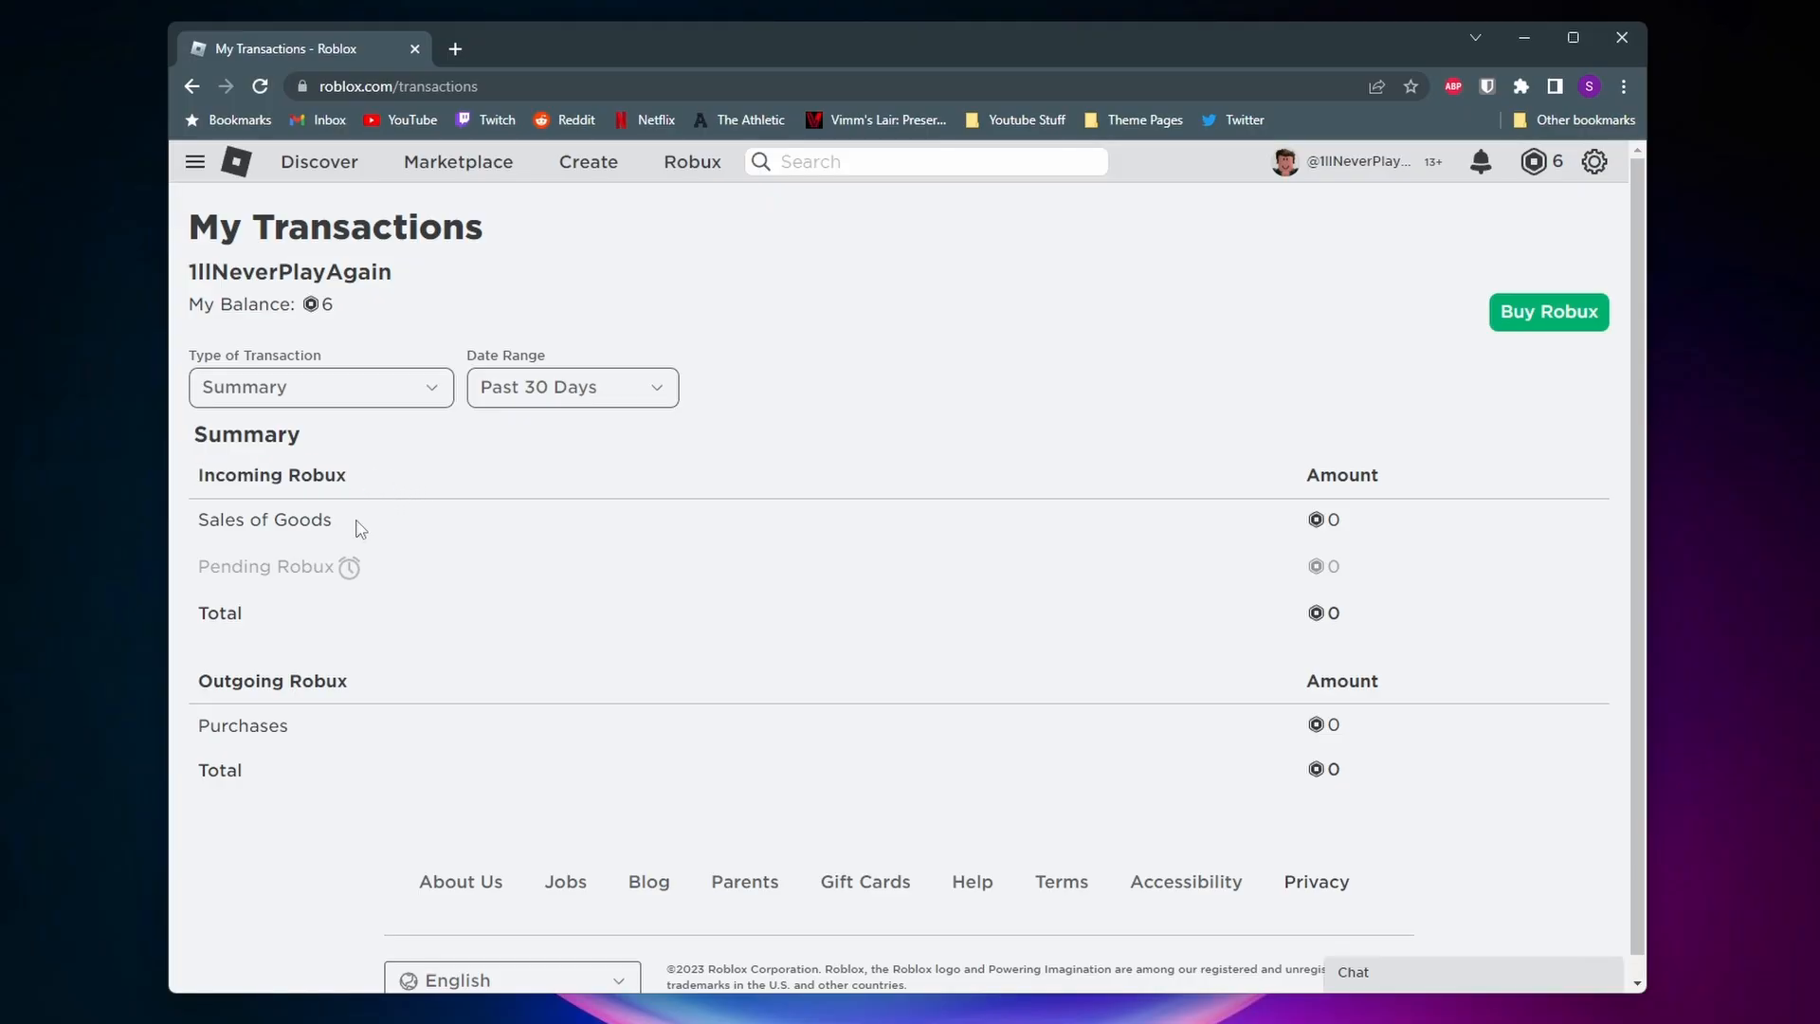
{"action": "mouse_move", "coordinate": [301, 567]}
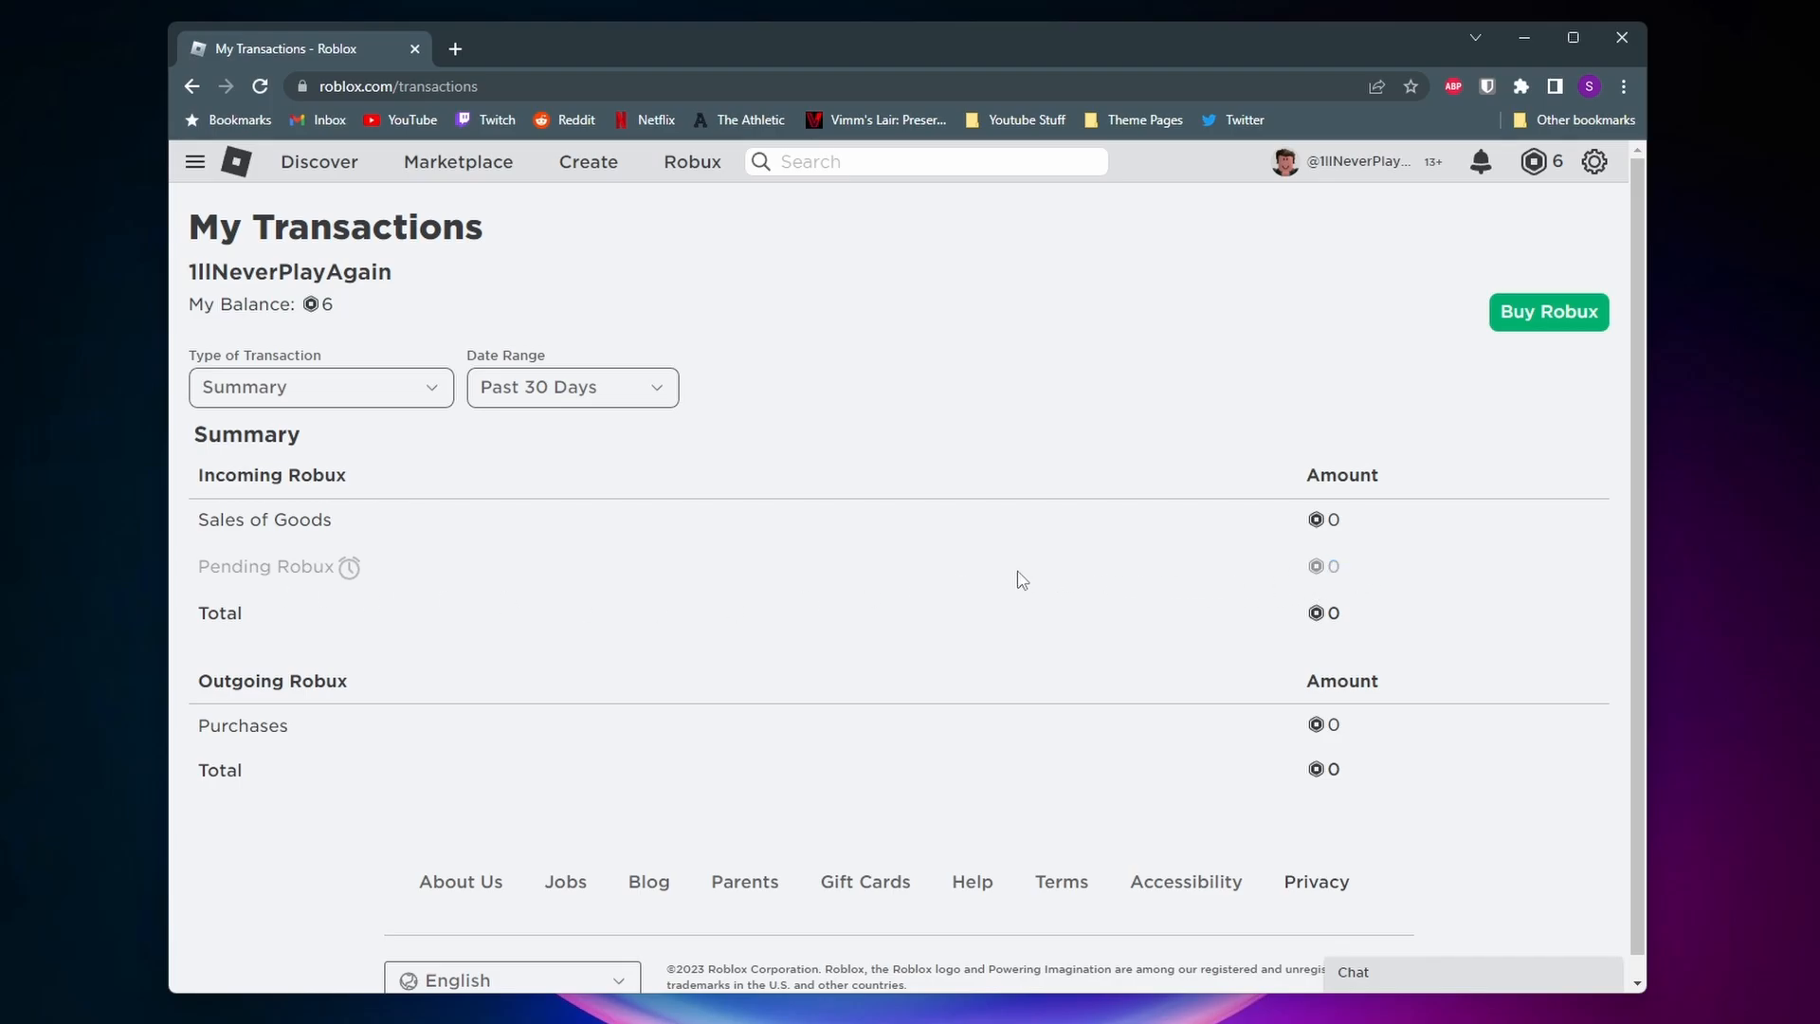
{"action": "mouse_move", "coordinate": [1025, 588]}
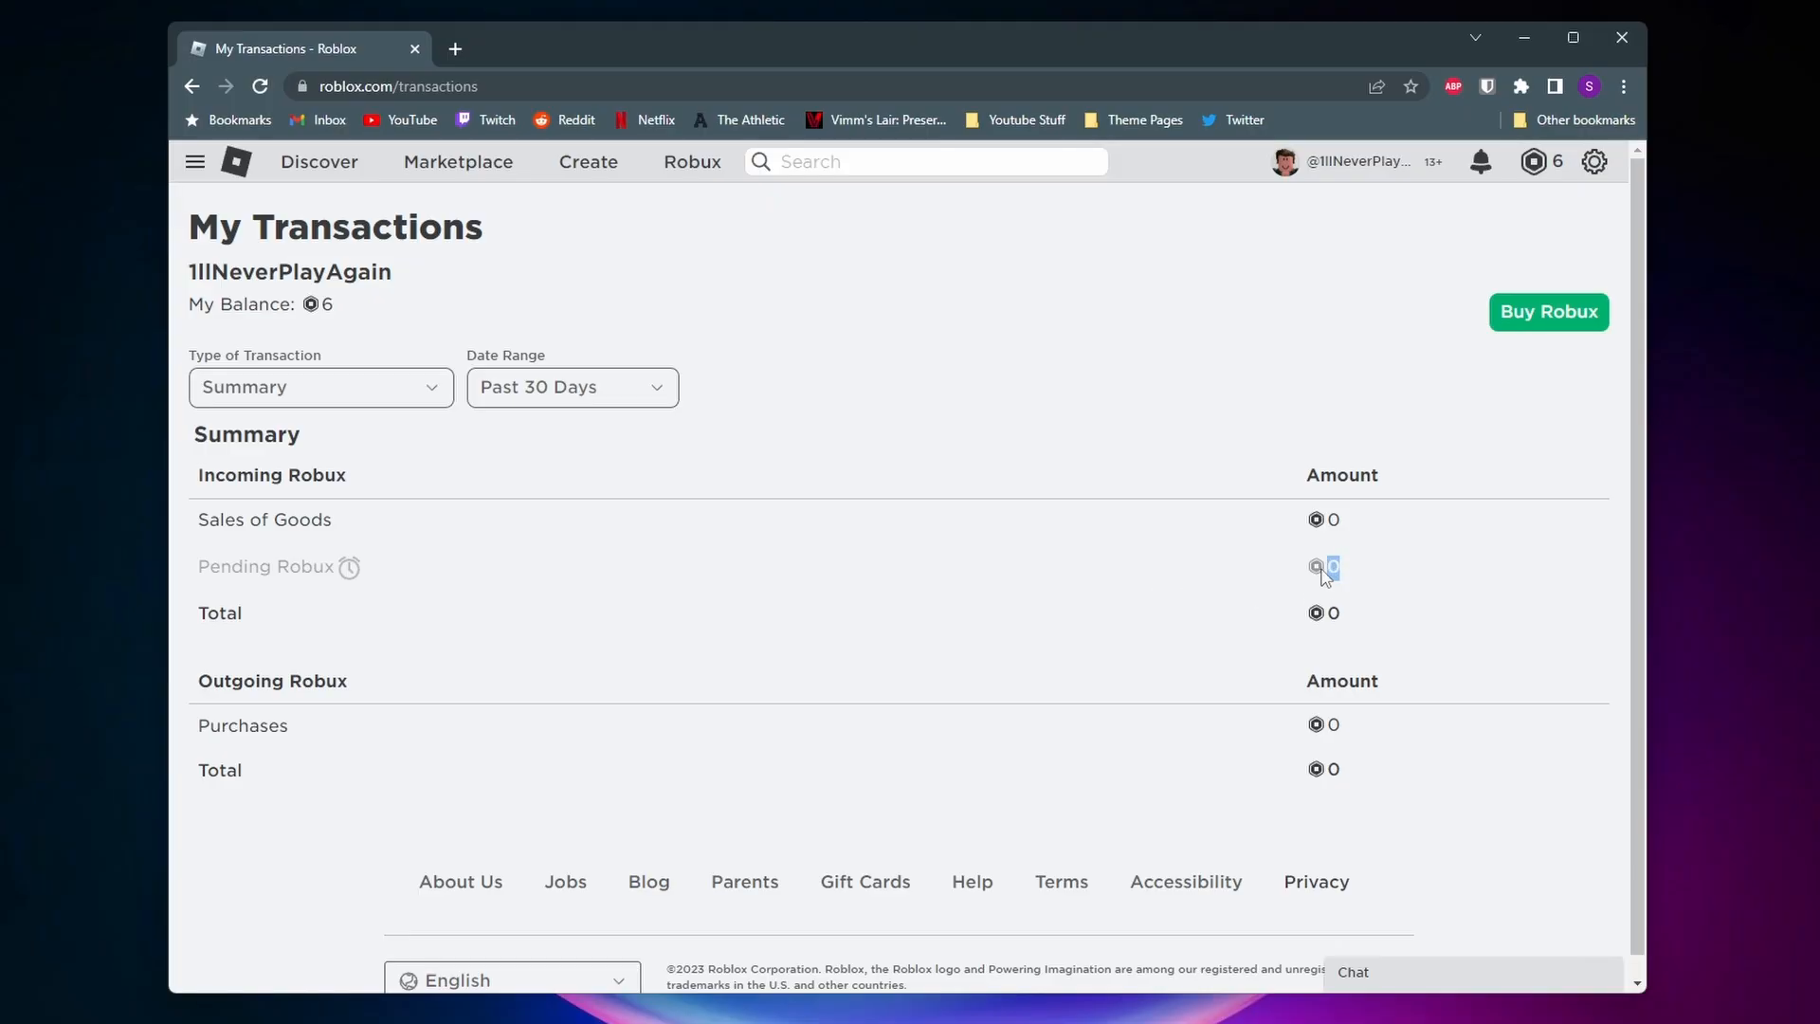
{"action": "mouse_move", "coordinate": [995, 584]}
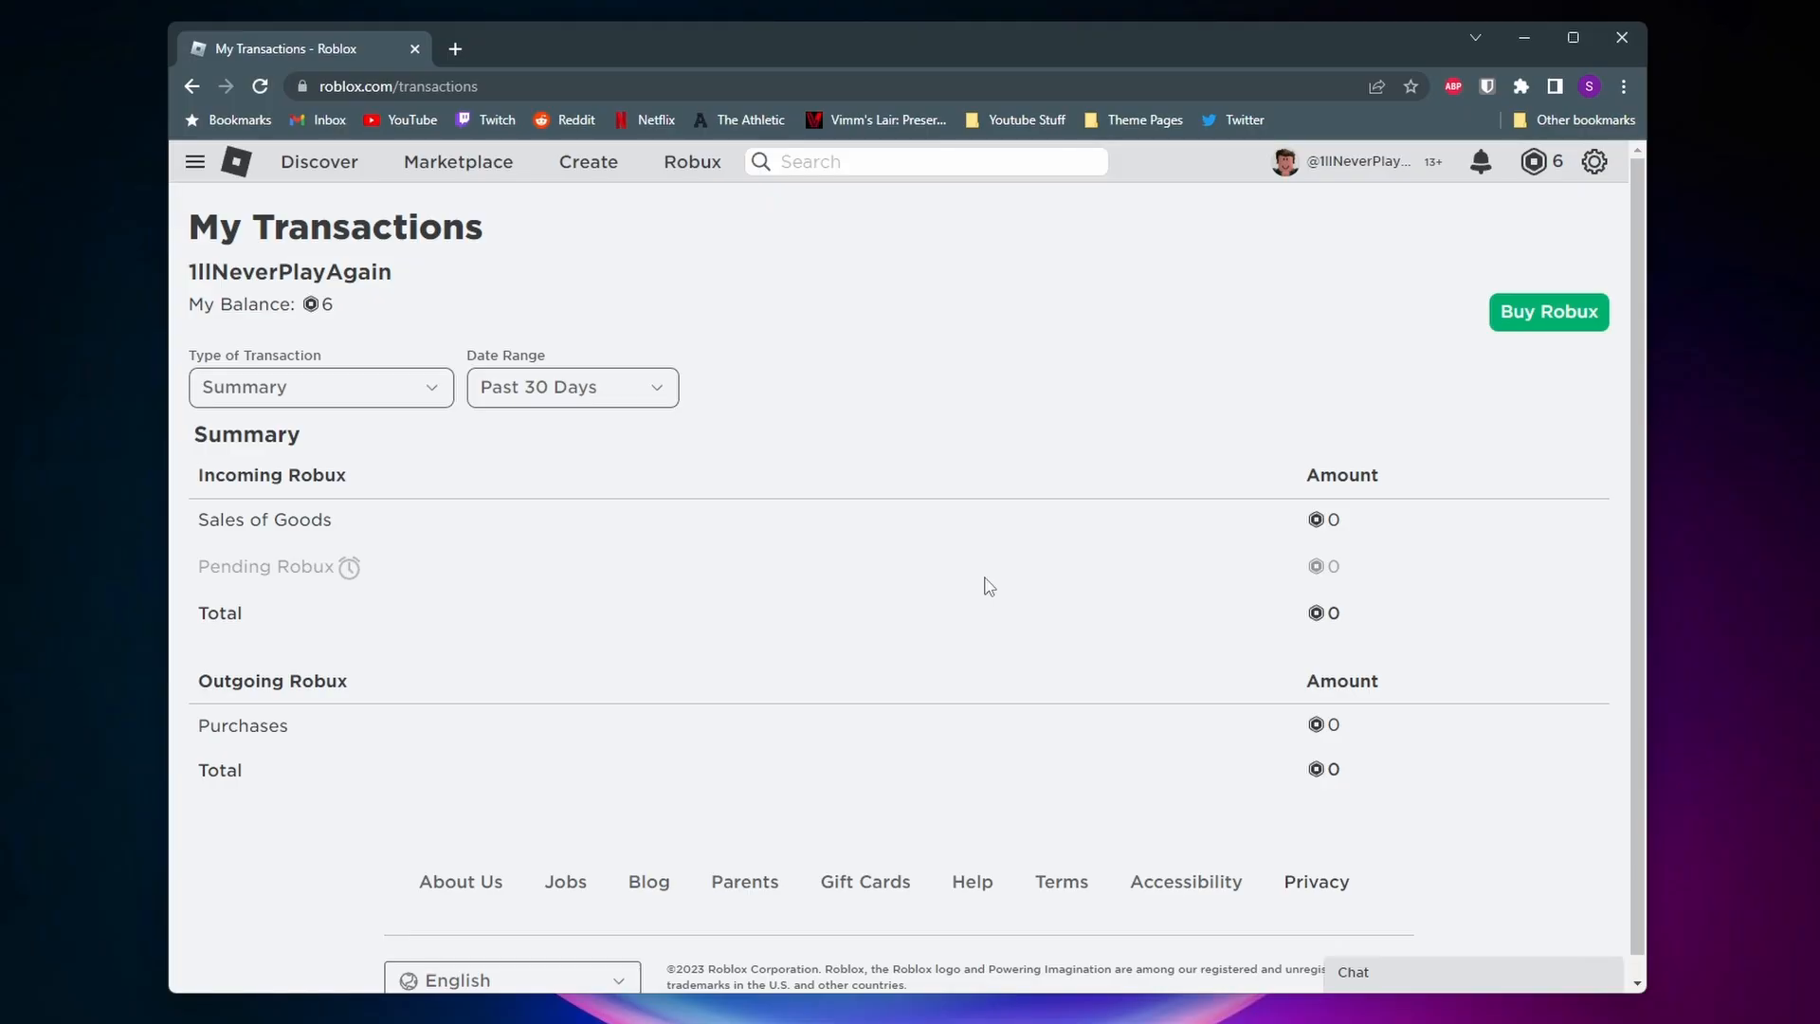
{"action": "mouse_move", "coordinate": [1300, 433]}
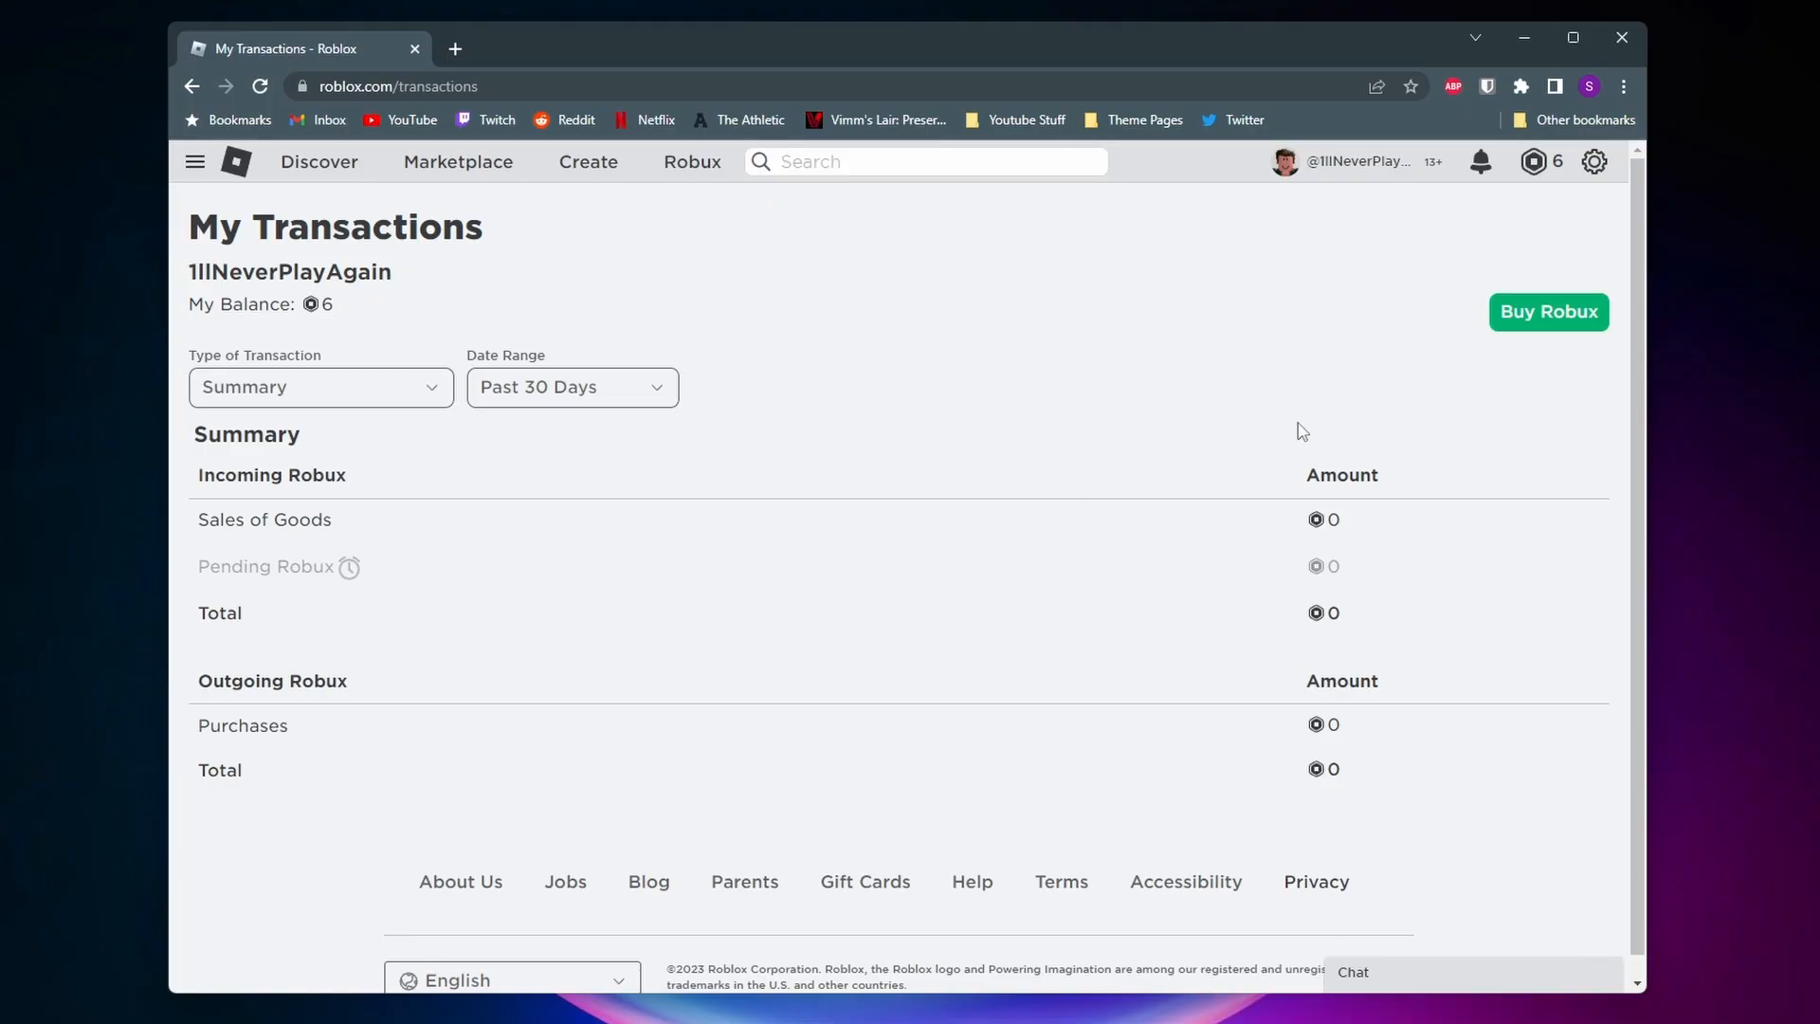
{"action": "left_click", "coordinate": [1594, 162]}
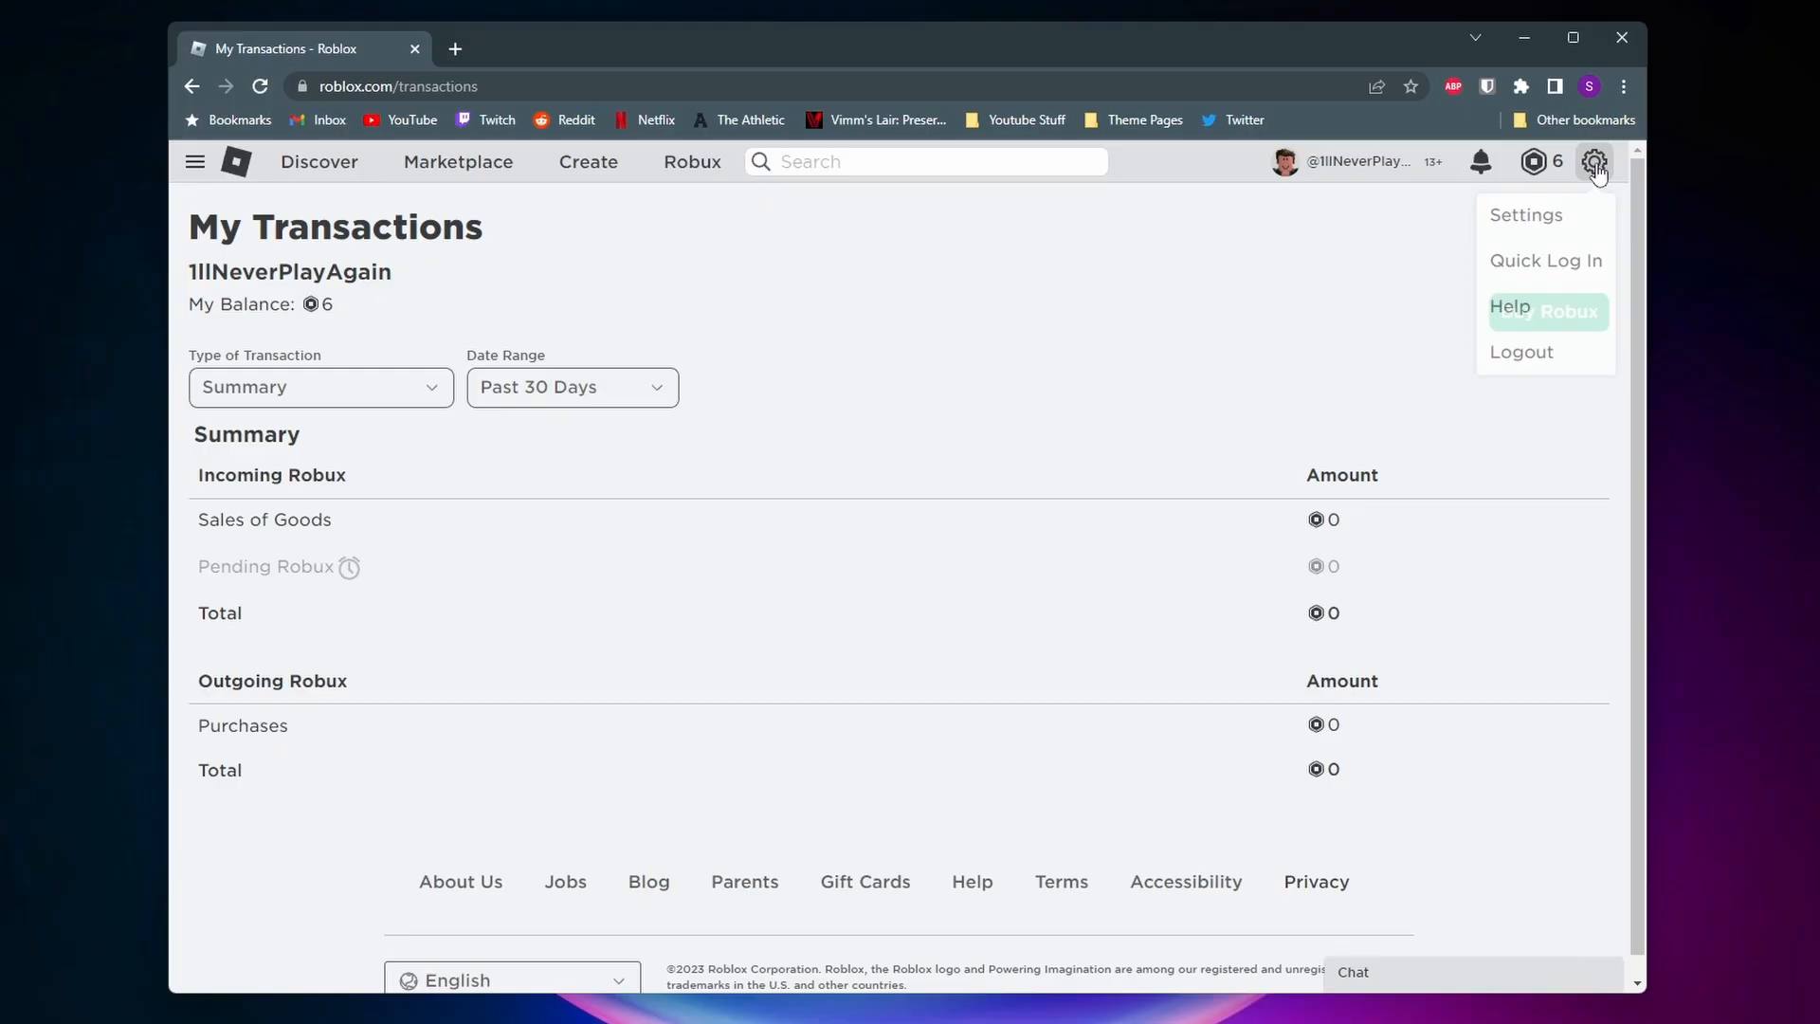
{"action": "left_click", "coordinate": [1511, 309]}
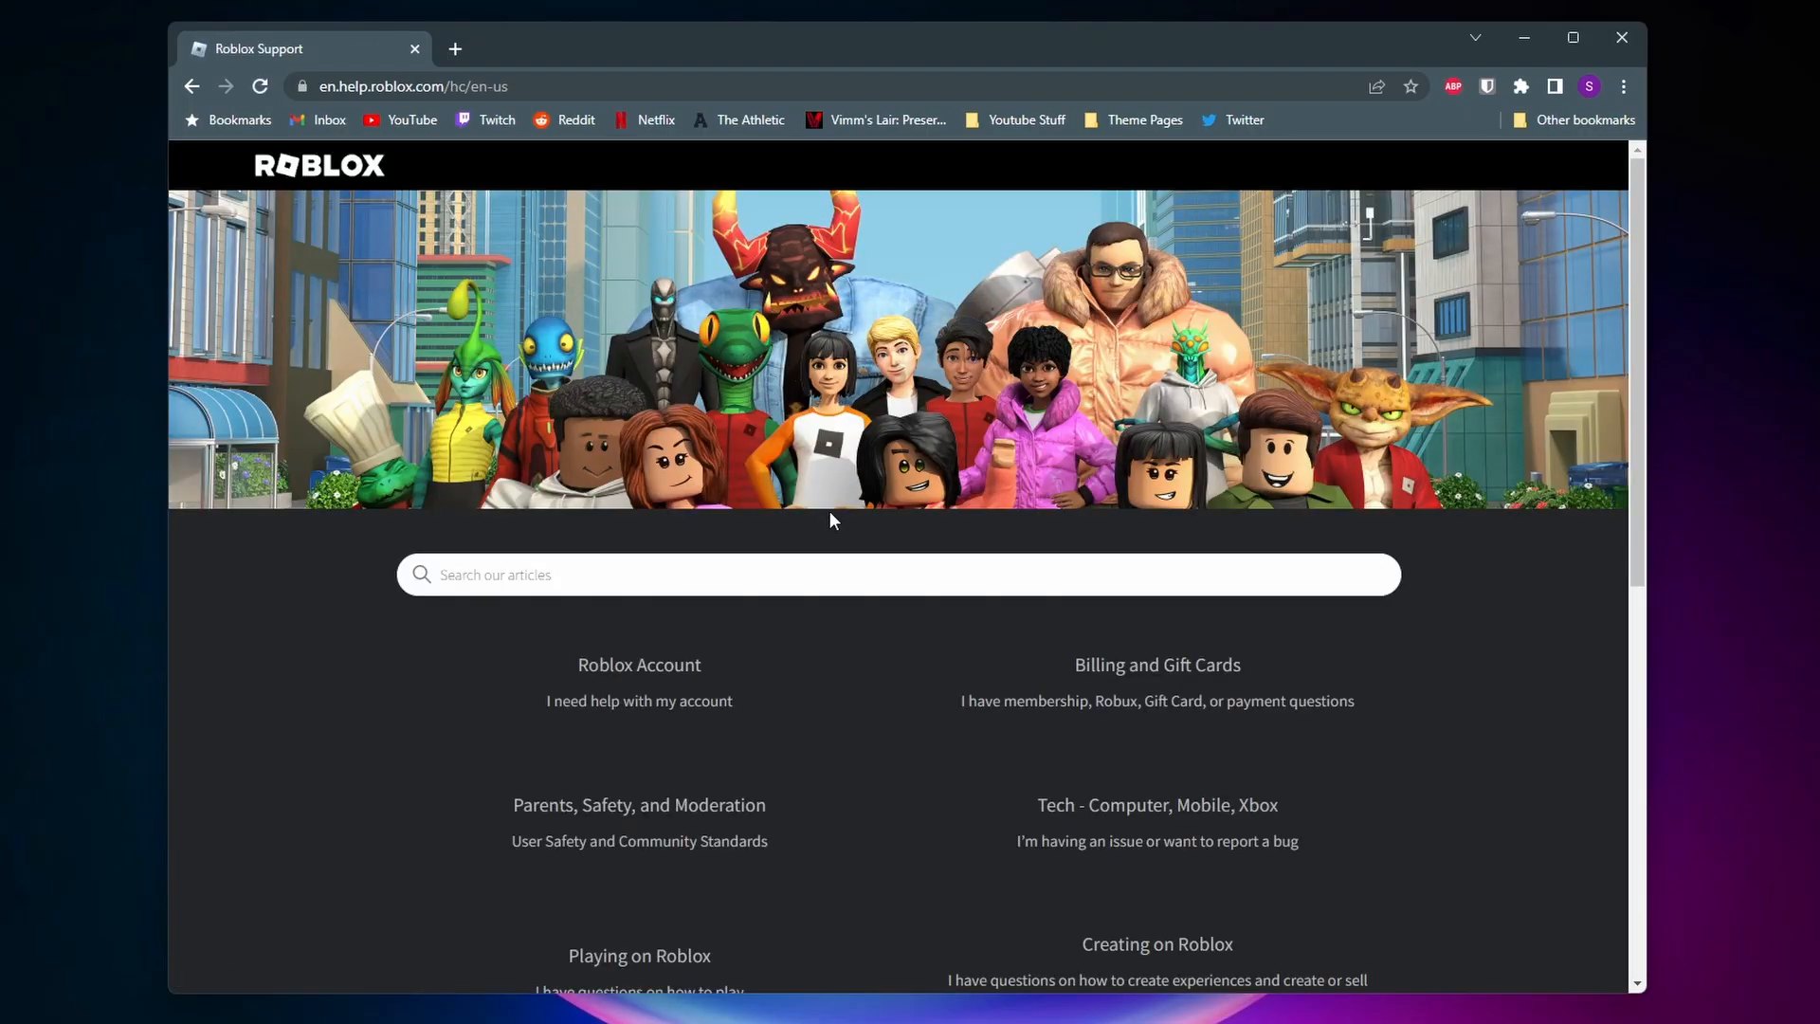
{"action": "scroll", "scroll_direction": "down", "scroll_amount": 3}
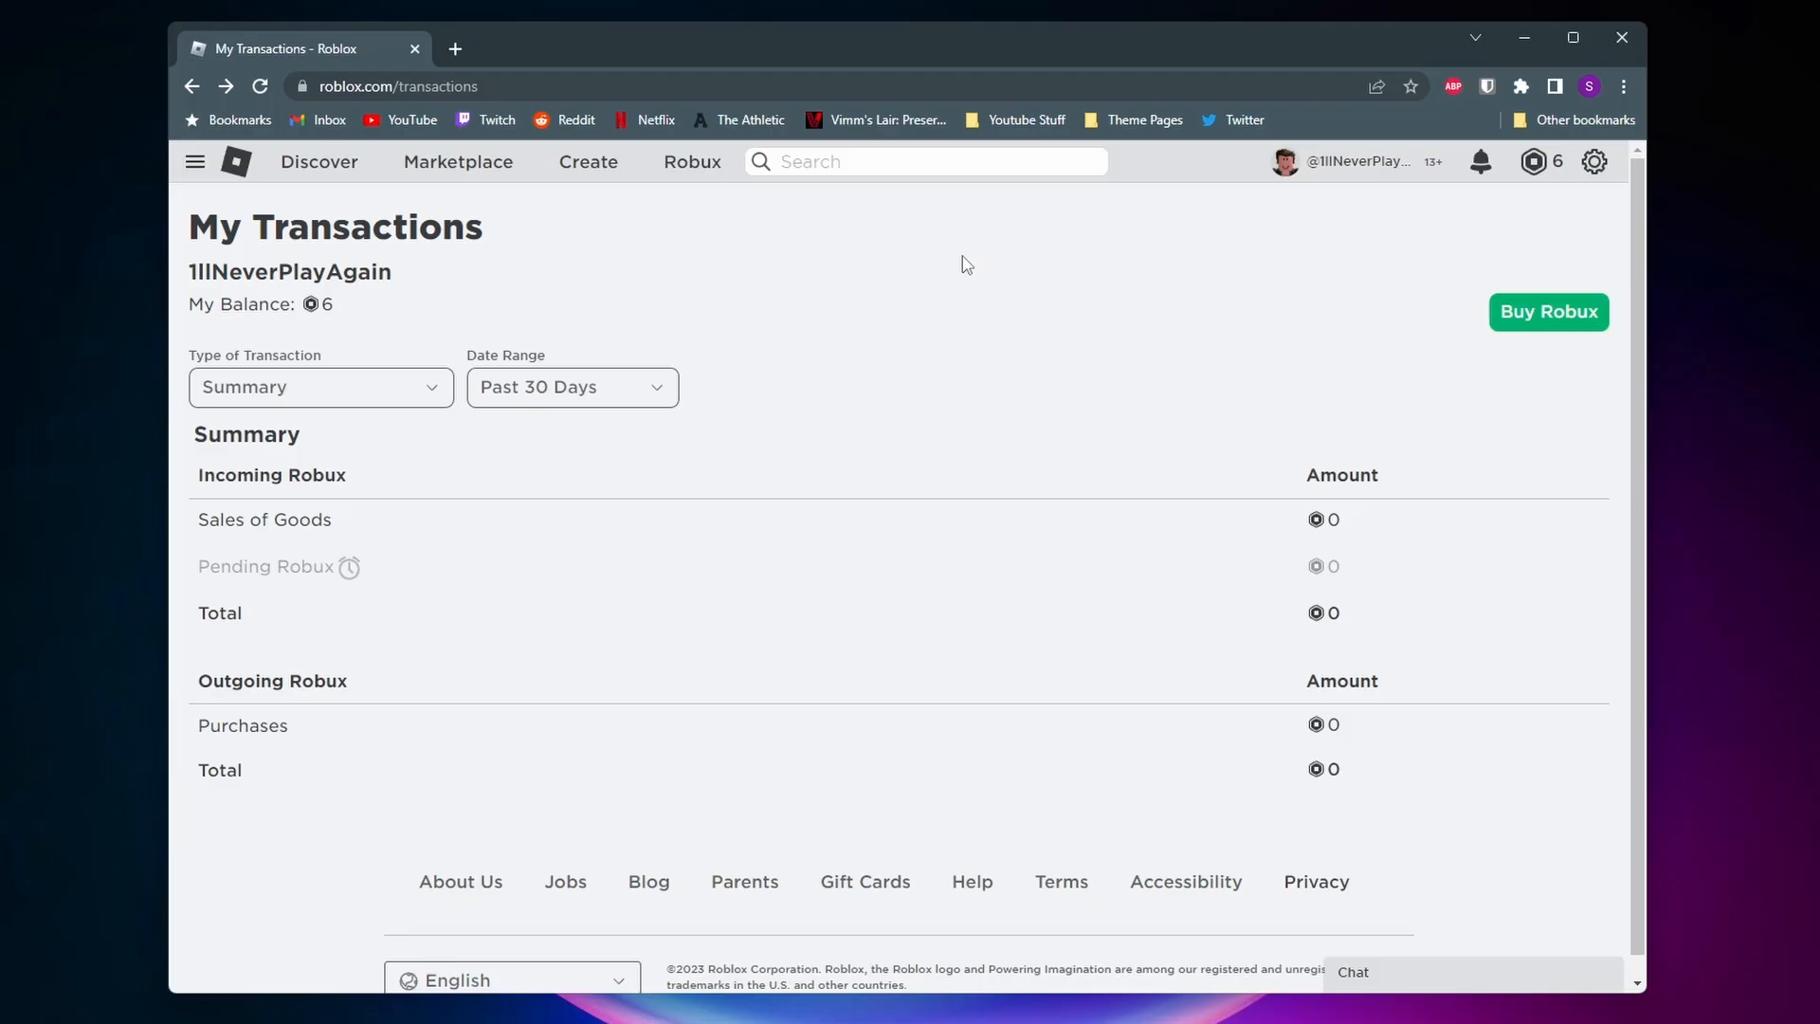
{"action": "mouse_move", "coordinate": [937, 256]}
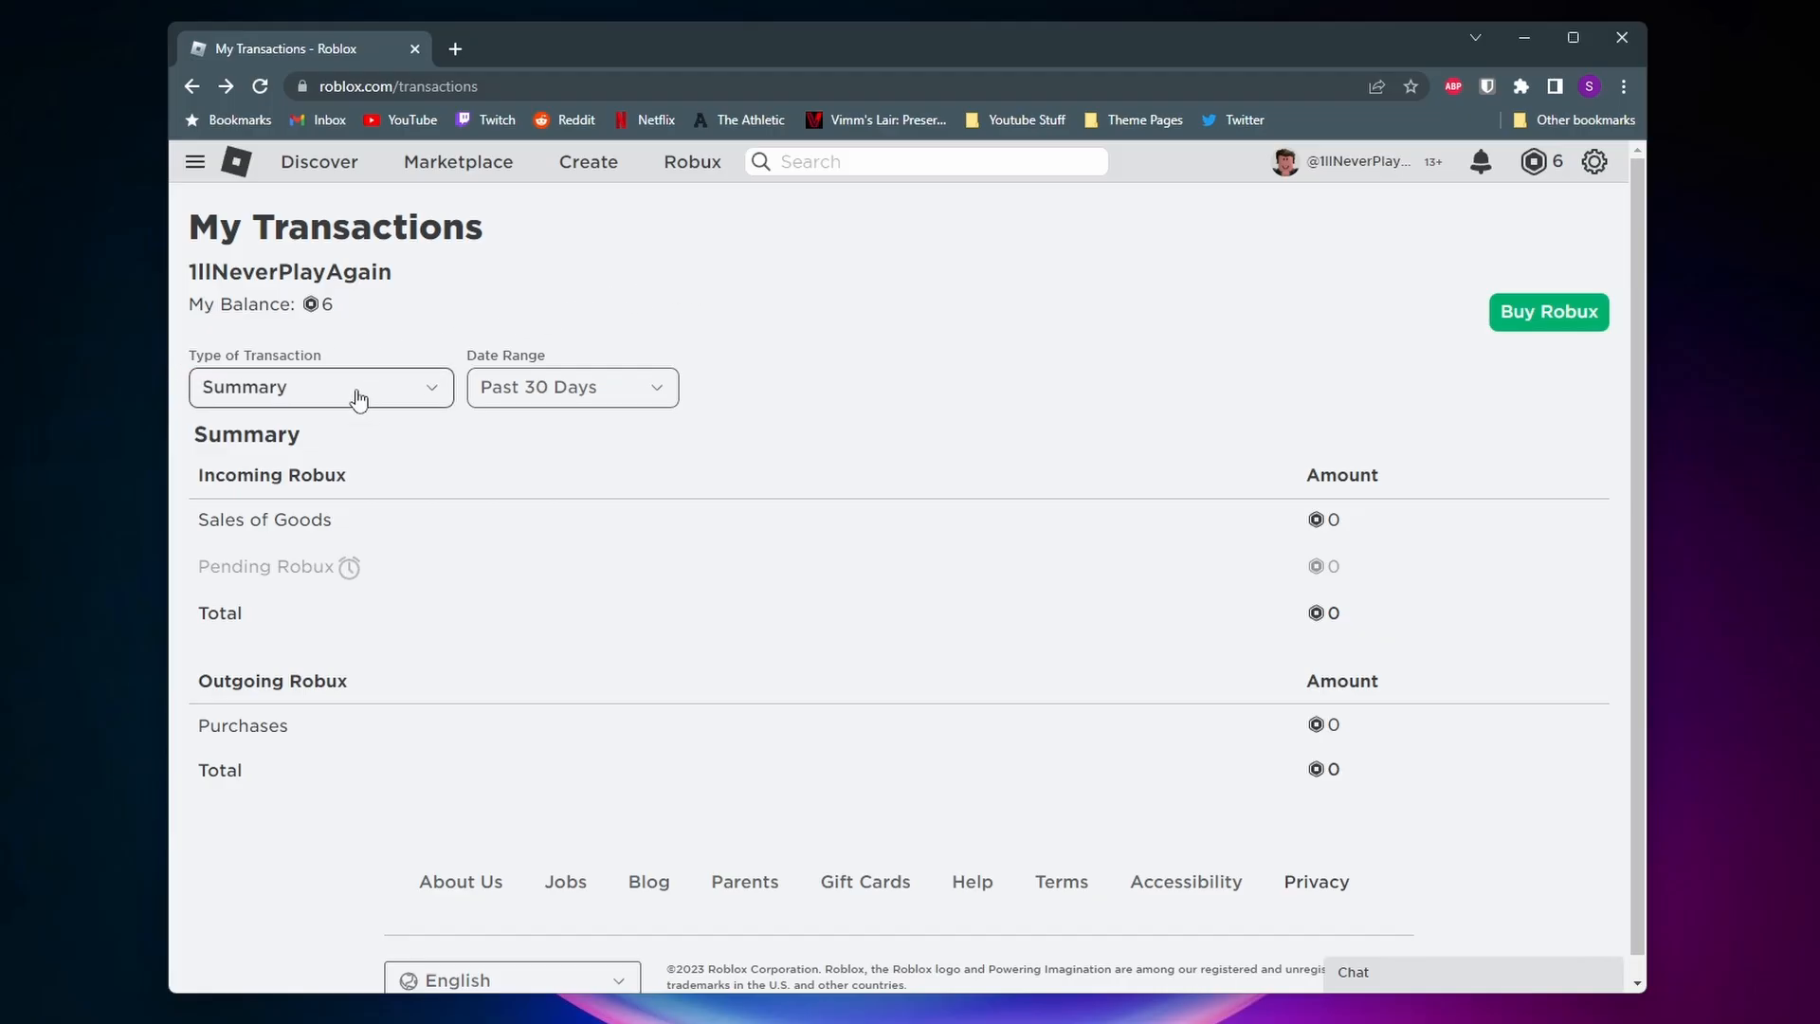
- Filter transactions to Sales of Goods, listing the five sold items with buyers and Robux amounts
{"action": "left_click", "coordinate": [319, 387]}
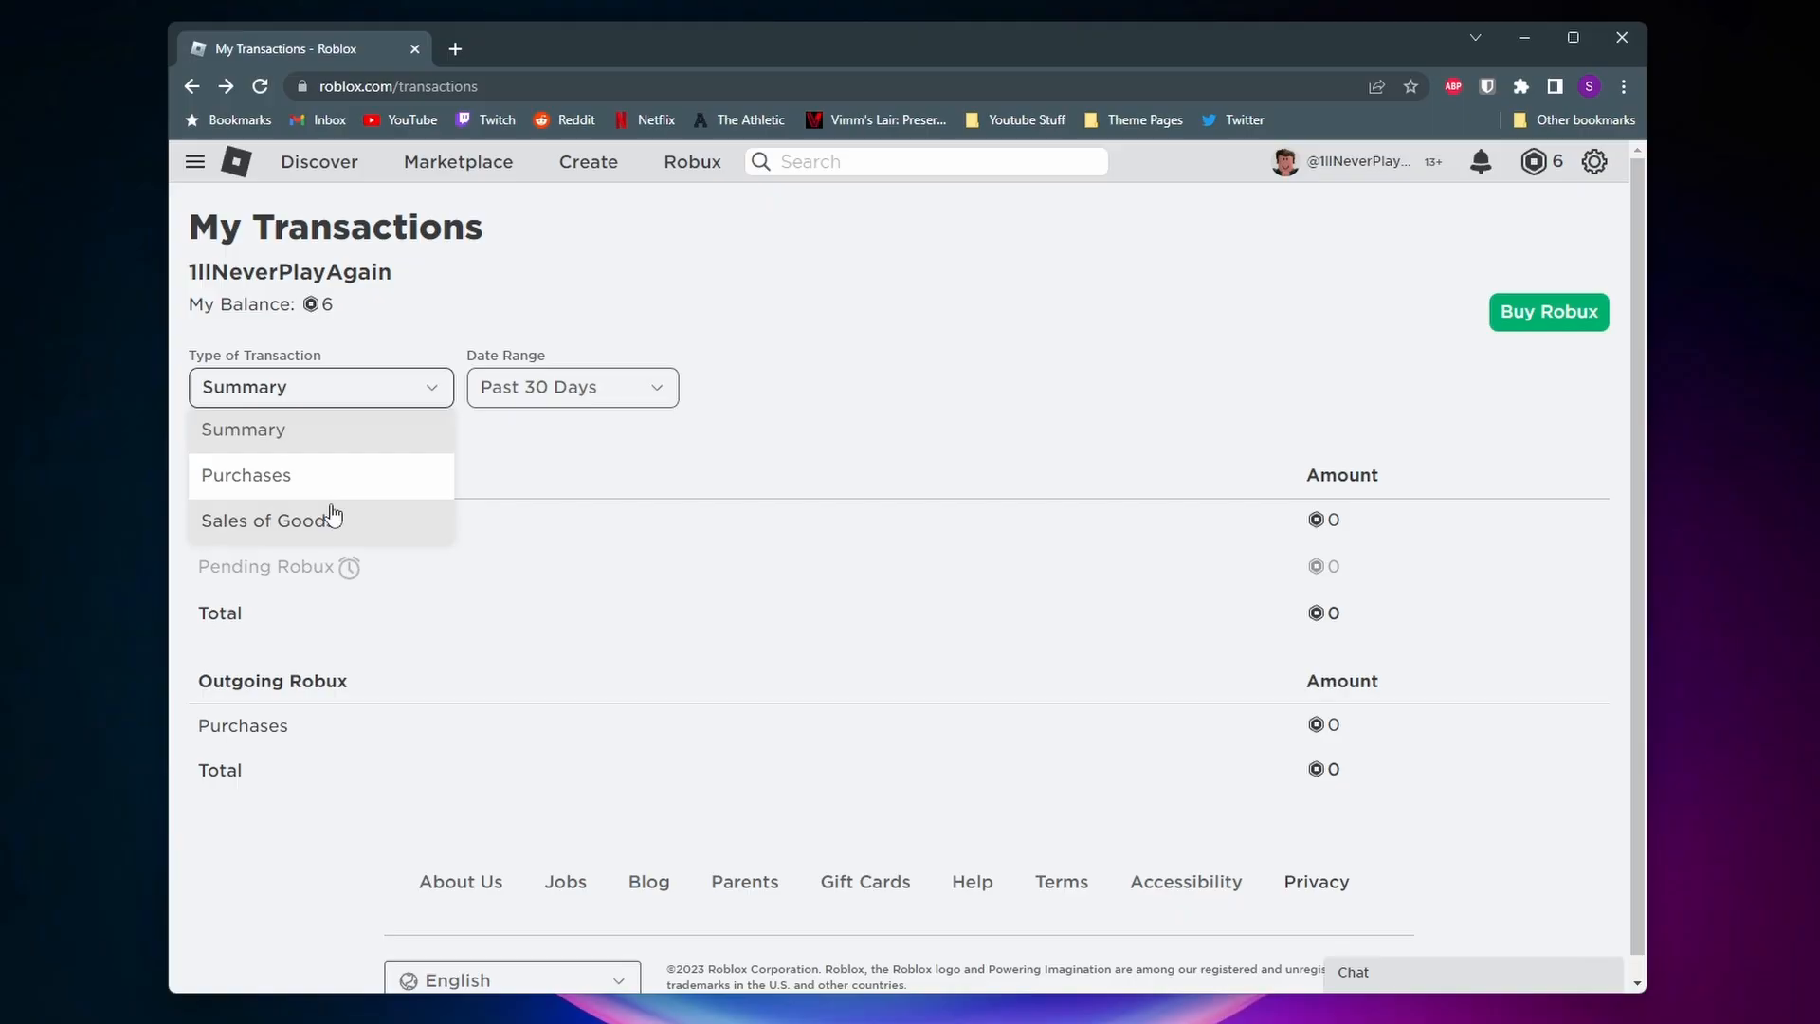
{"action": "left_click", "coordinate": [270, 519]}
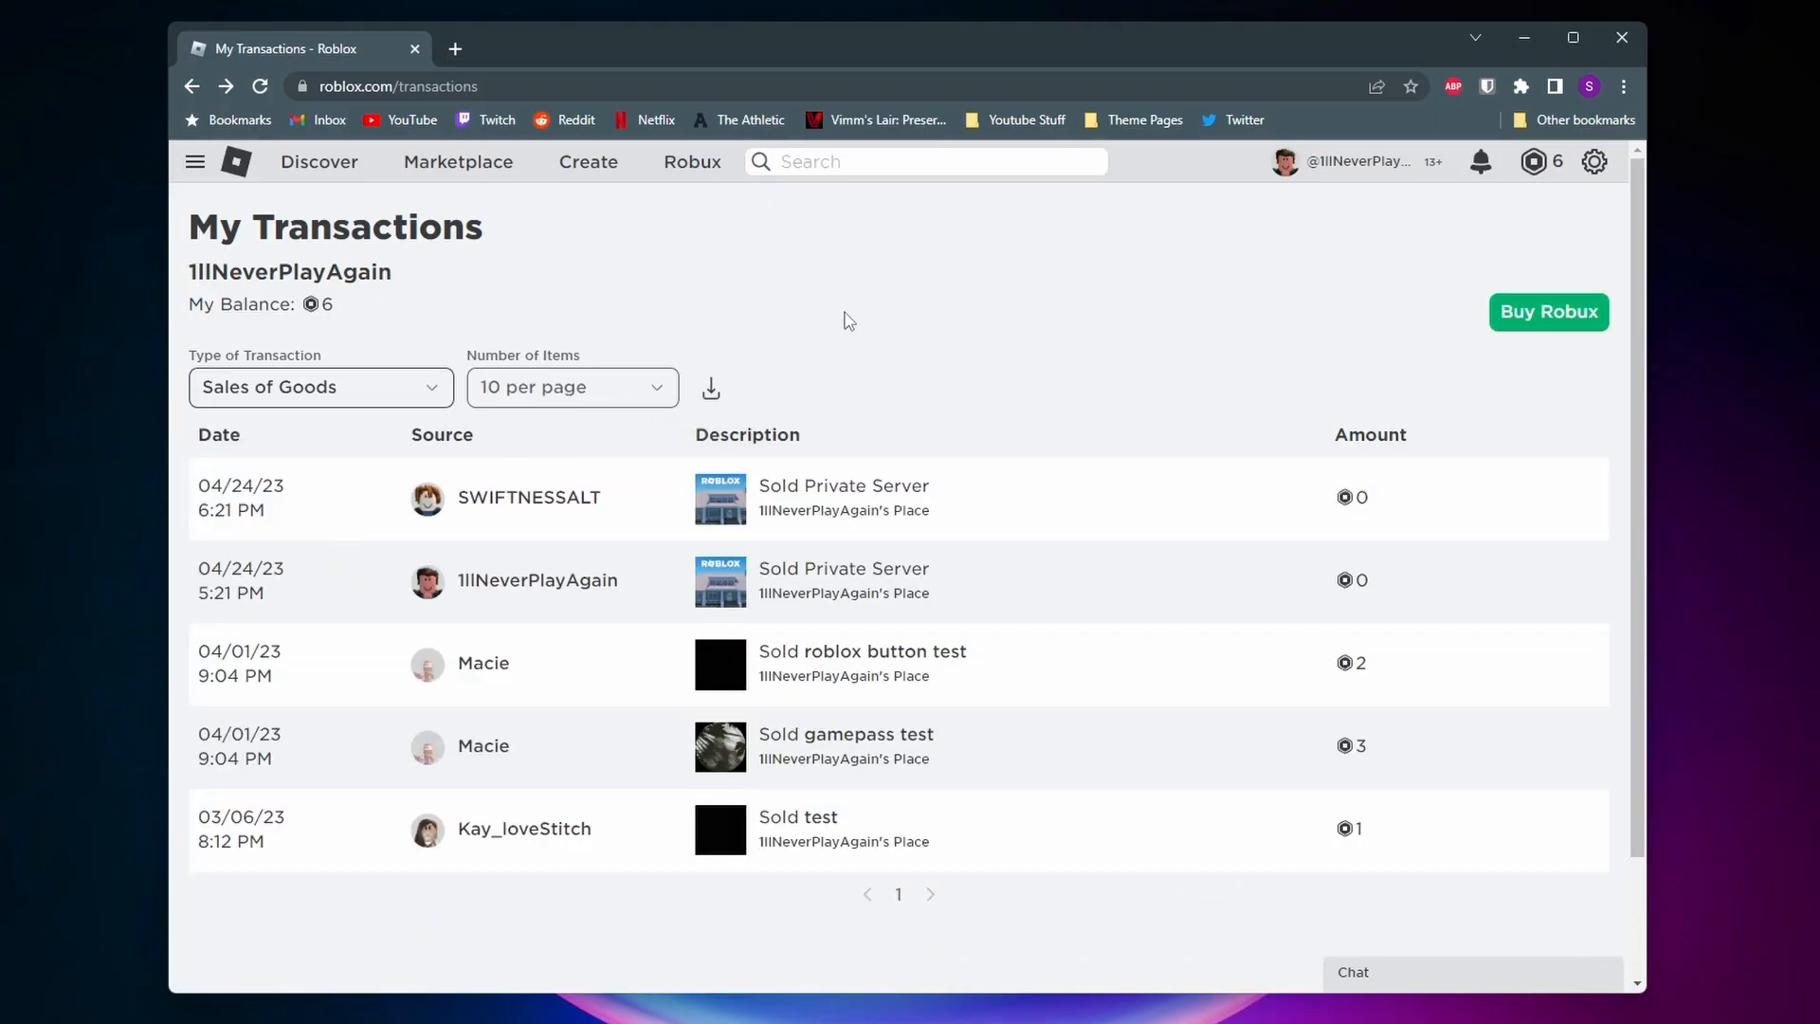
{"action": "left_click_drag", "start_coordinate": [209, 434], "coordinate": [319, 675]}
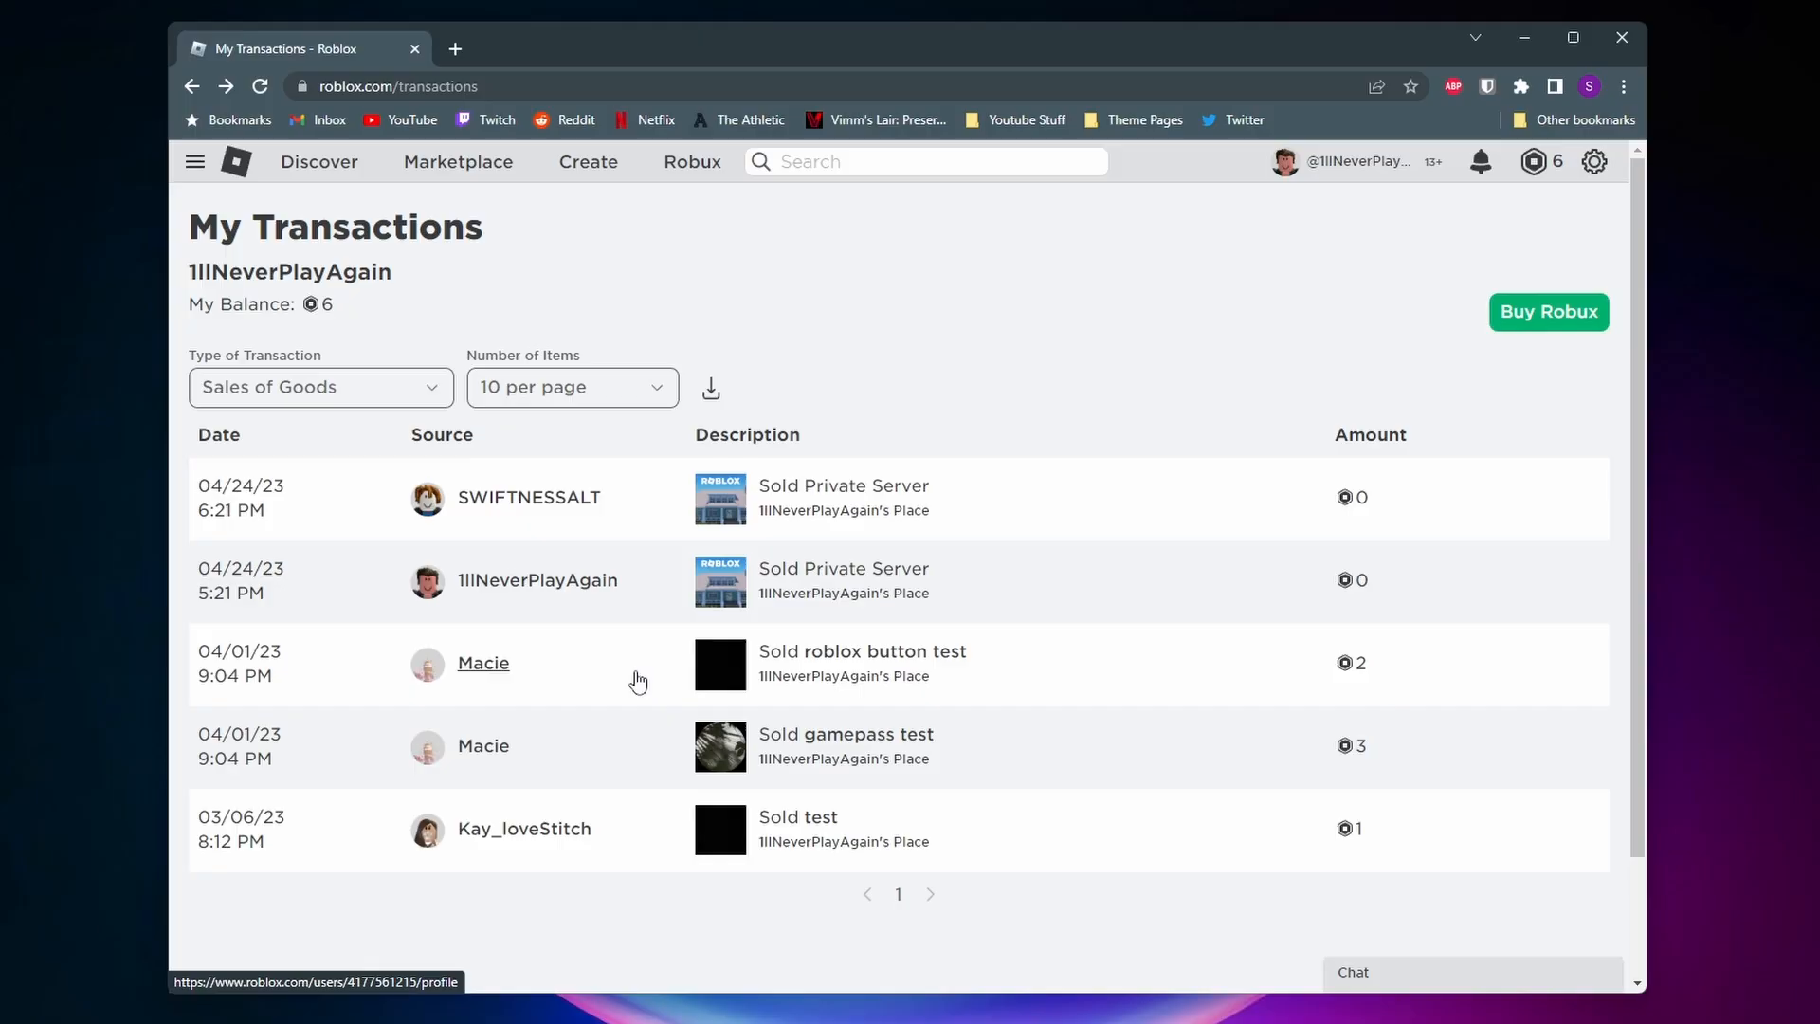
{"action": "mouse_move", "coordinate": [992, 673]}
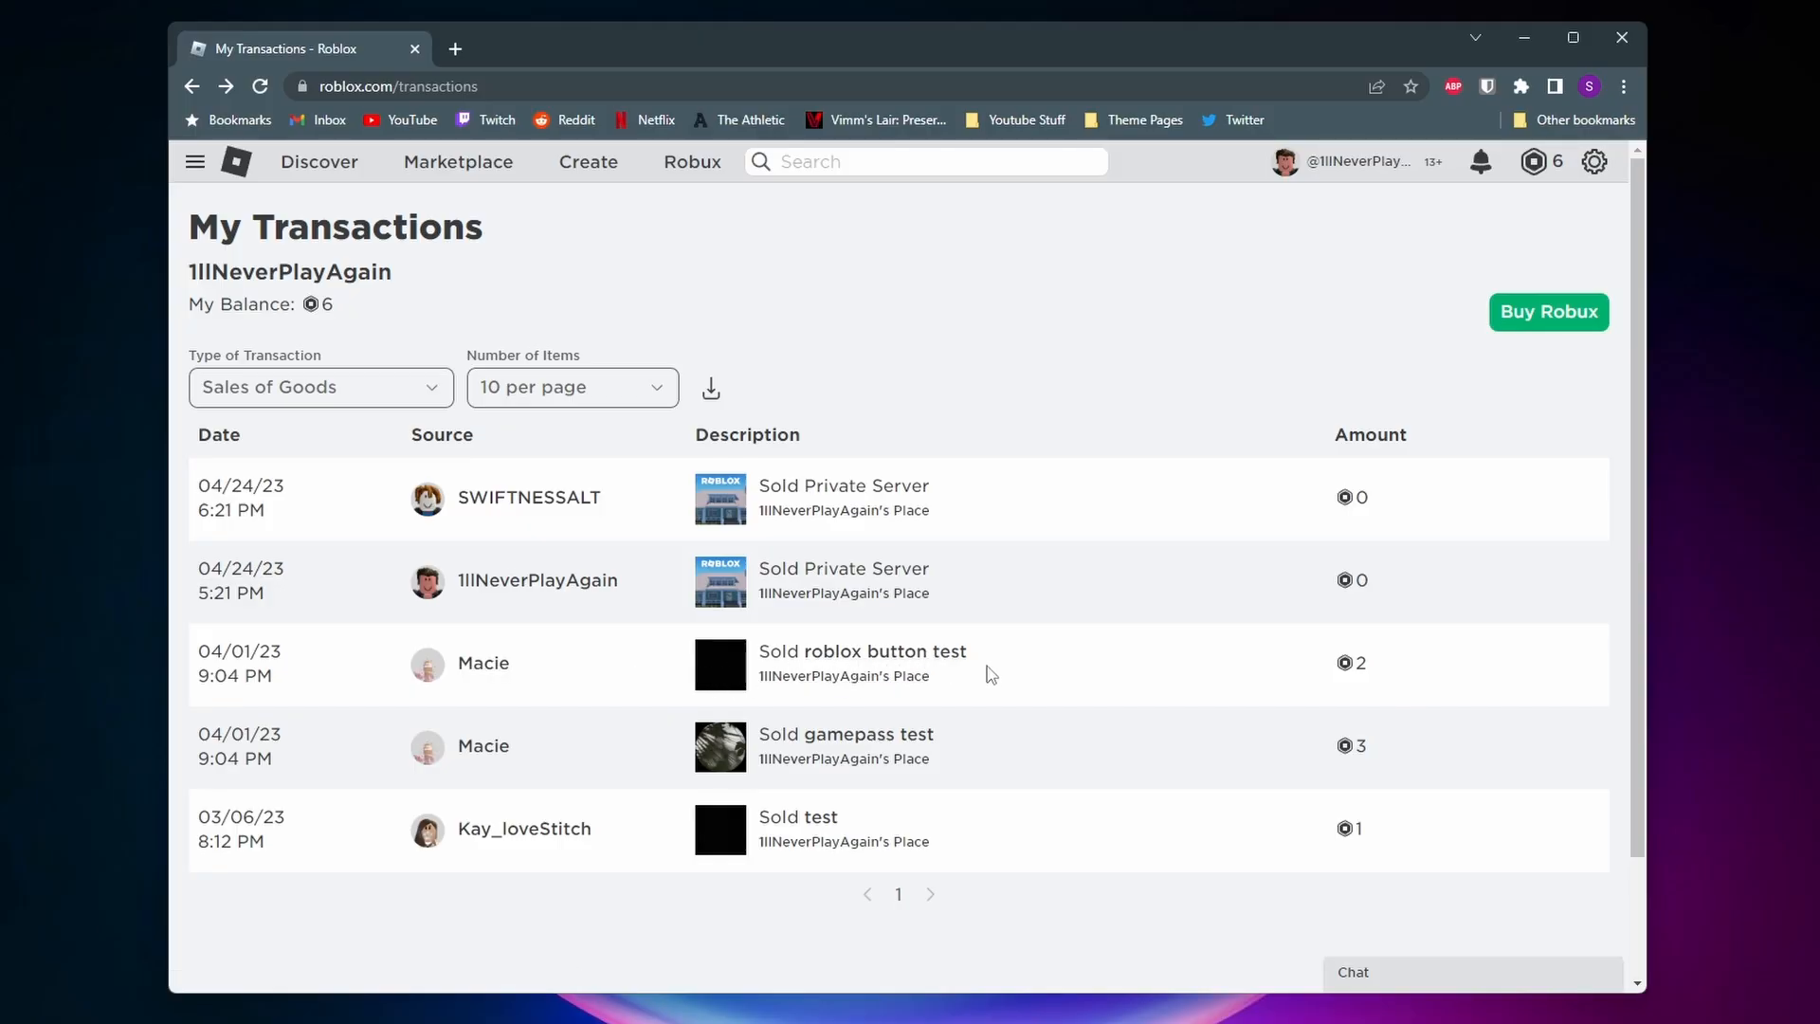
{"action": "double_click", "coordinate": [1360, 664]}
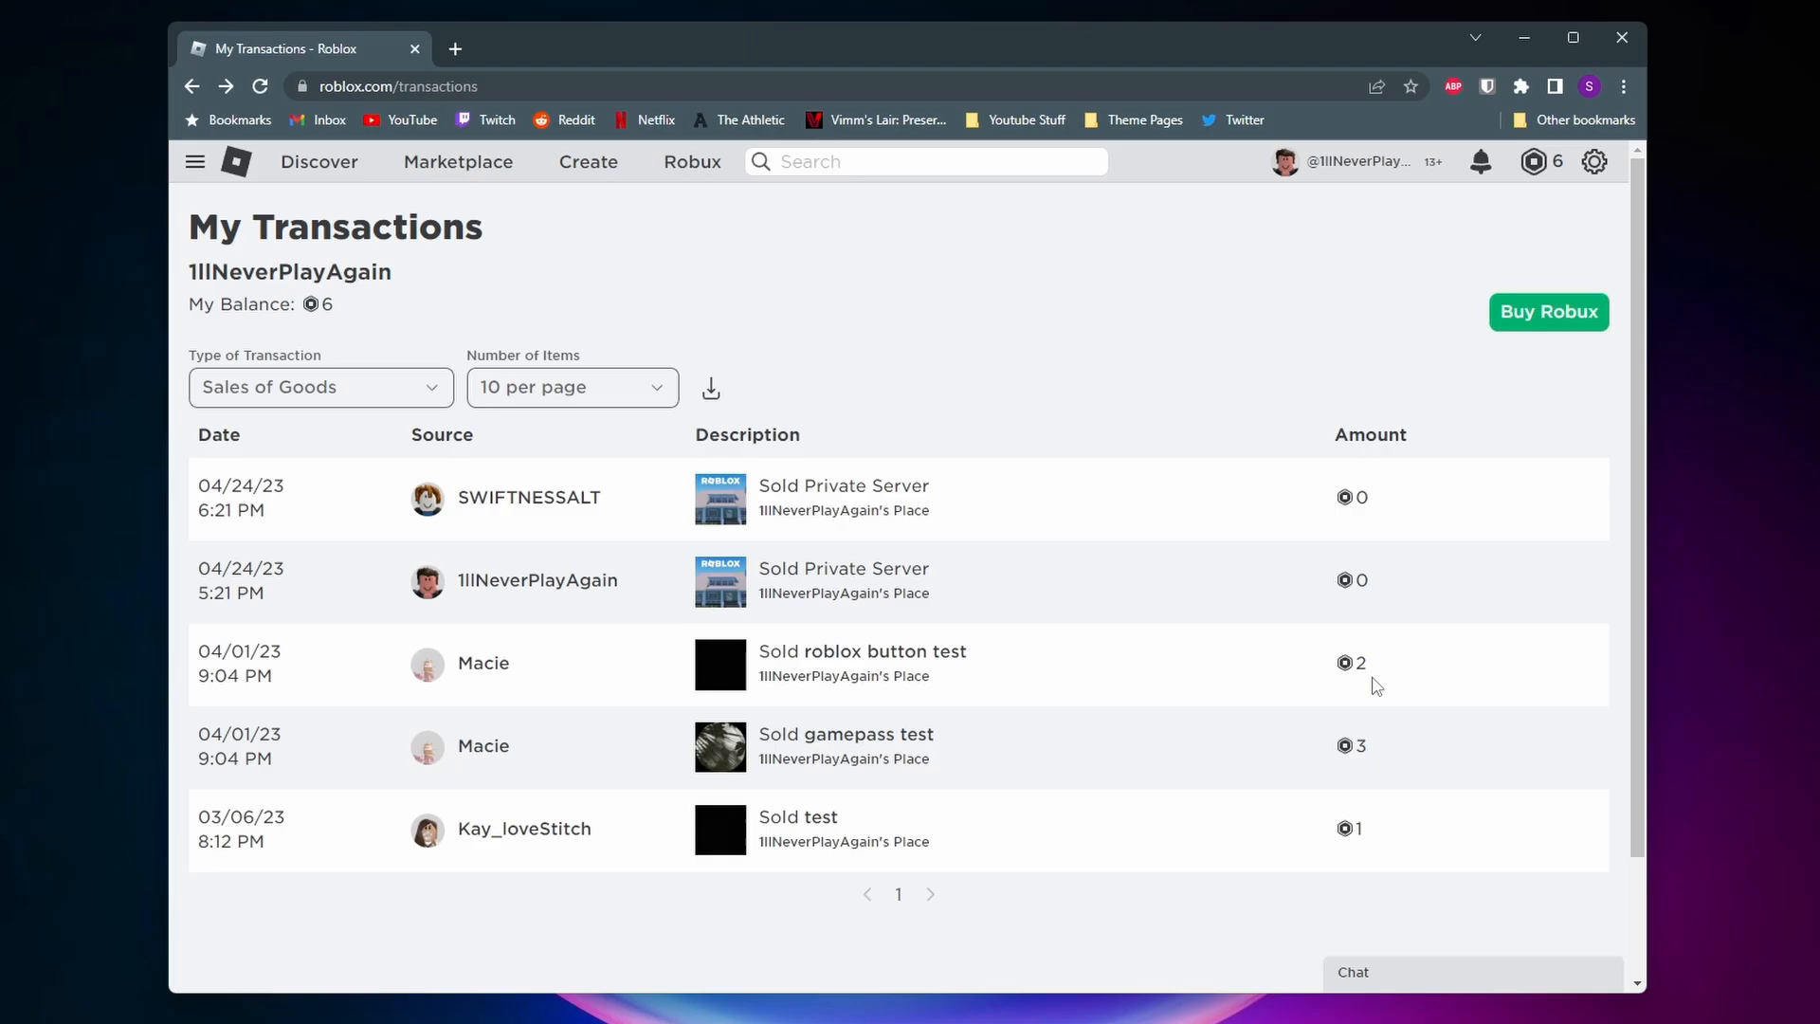
{"action": "mouse_move", "coordinate": [1394, 654]}
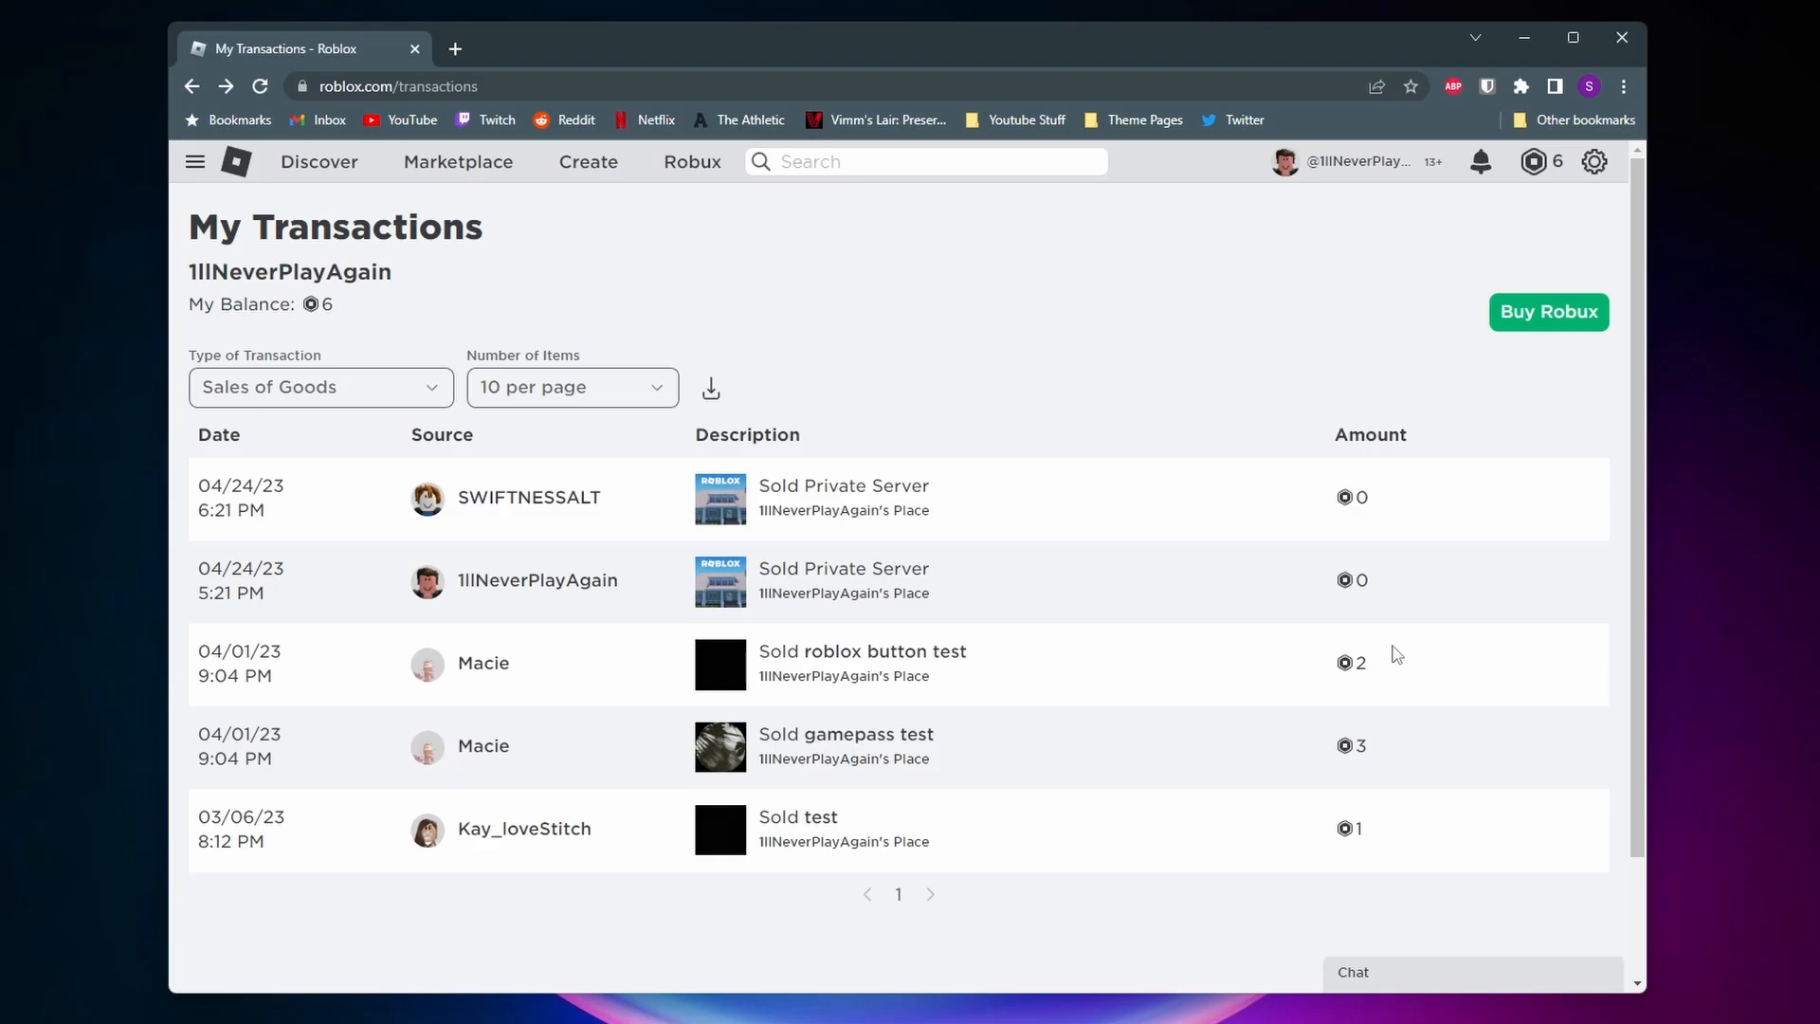
{"action": "mouse_move", "coordinate": [1403, 682]}
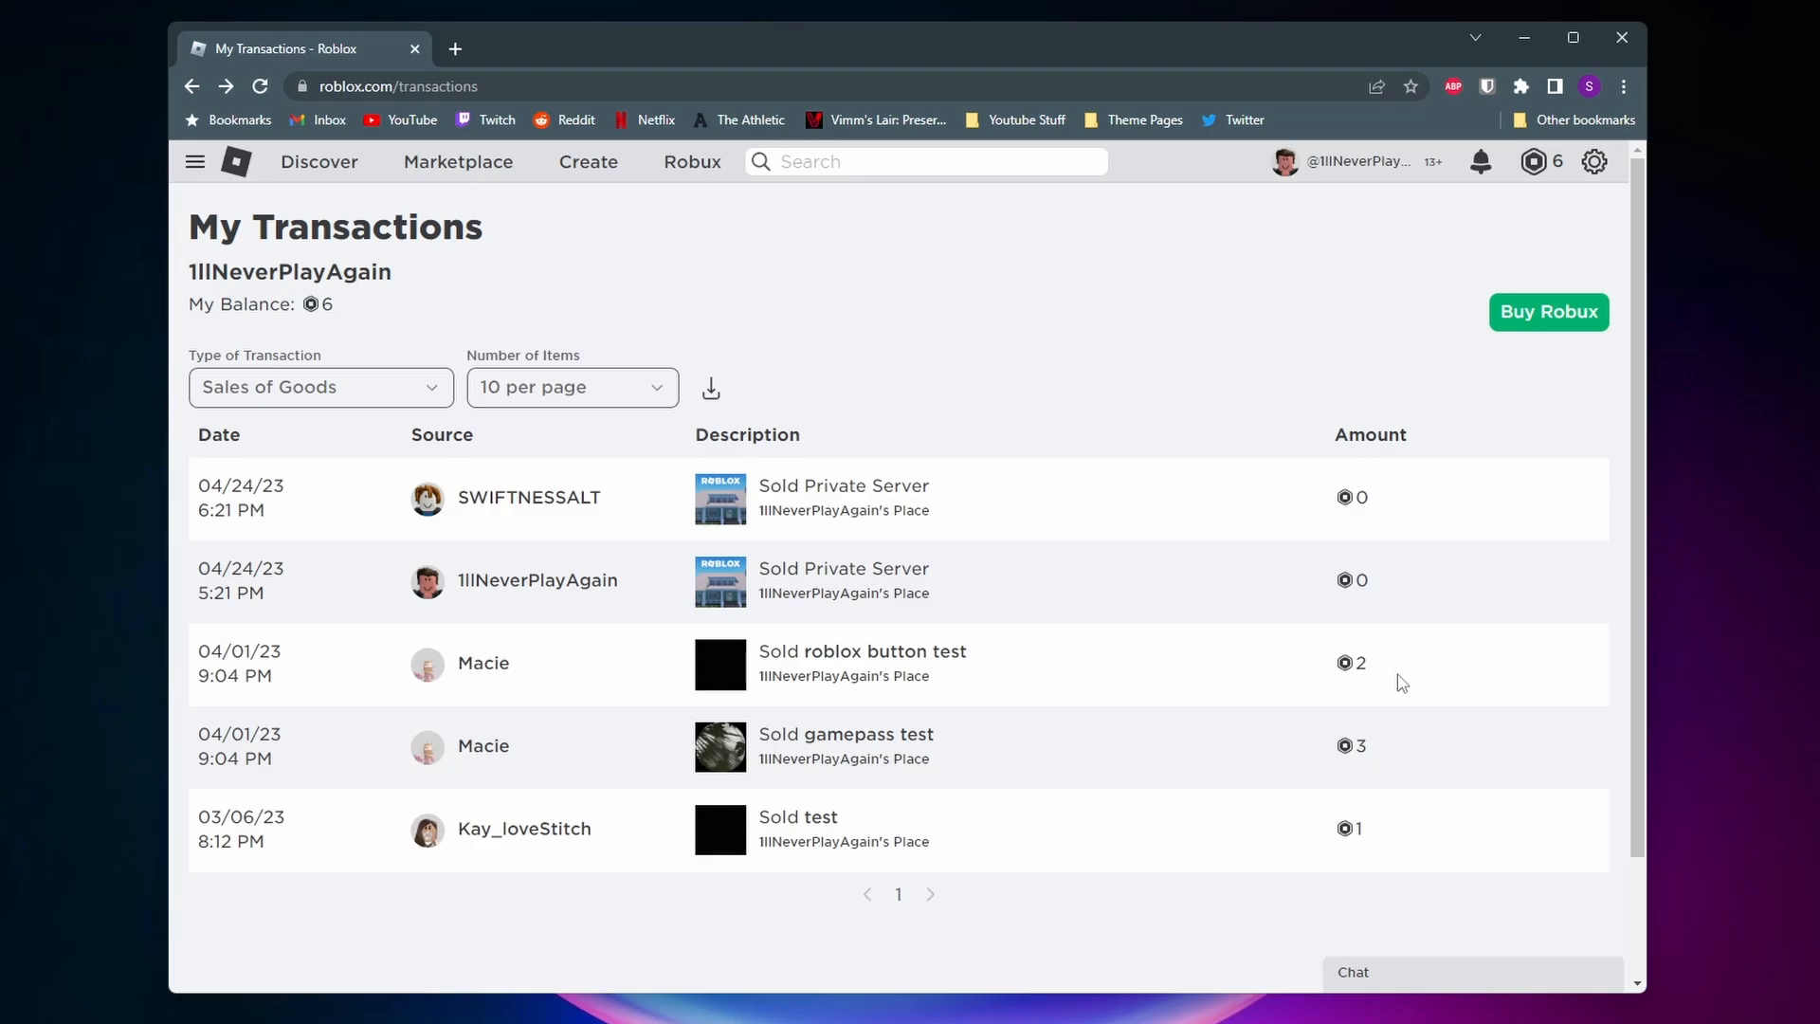
{"action": "mouse_move", "coordinate": [1403, 696]}
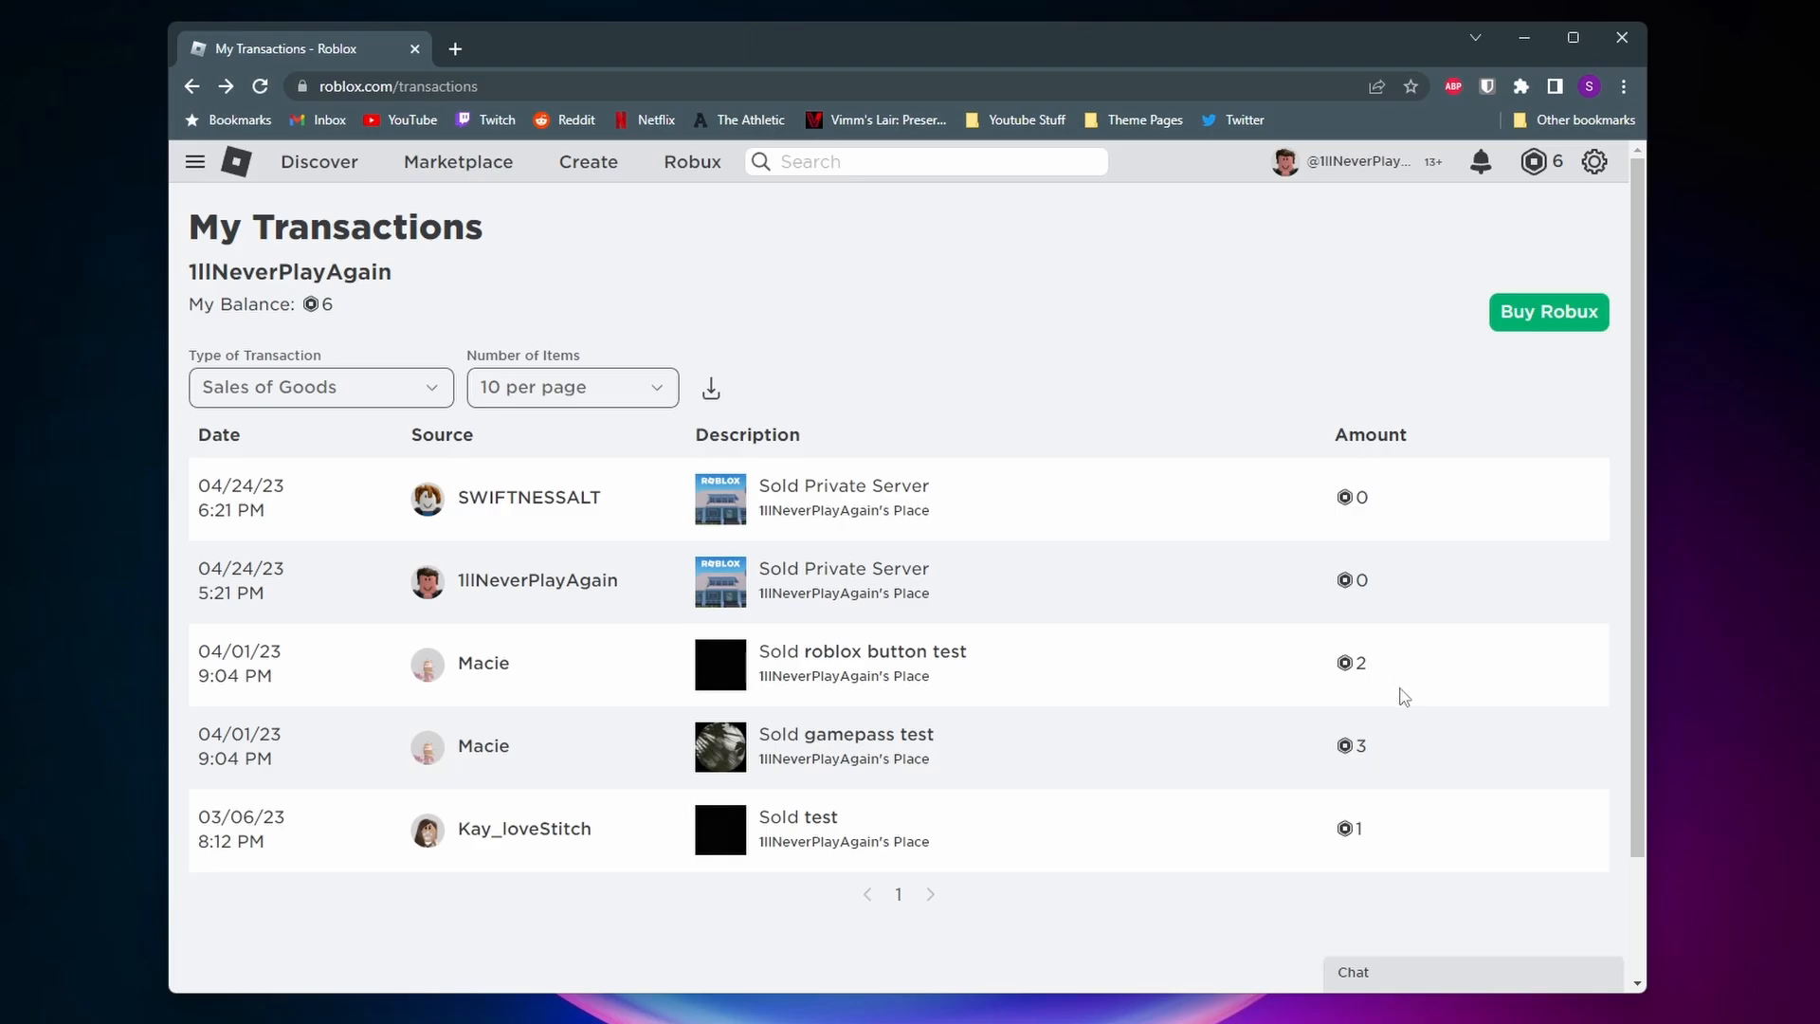